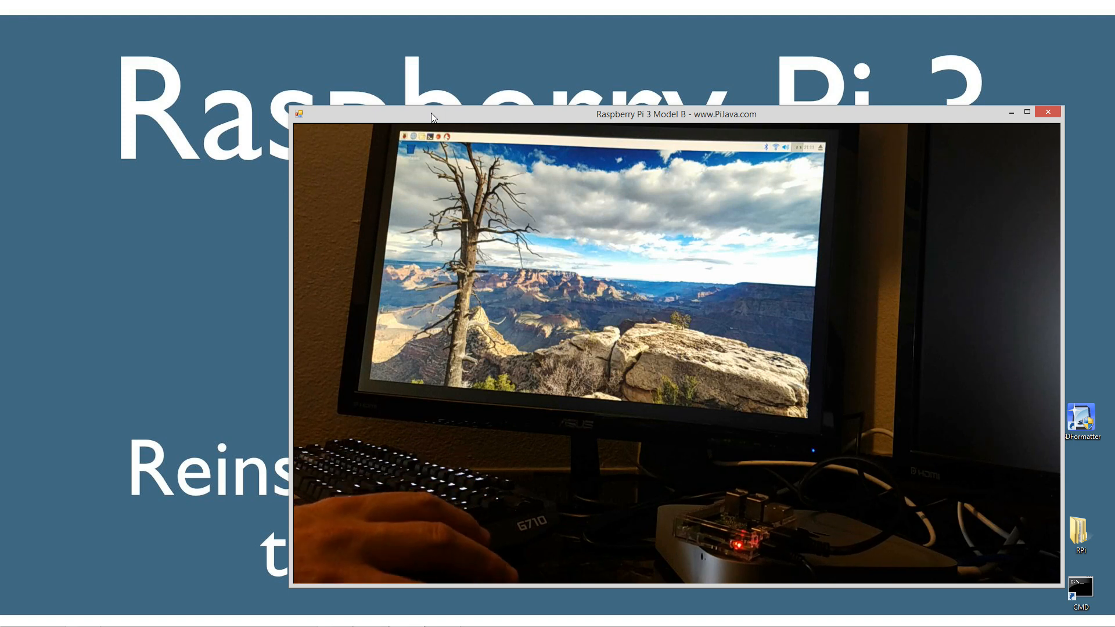
Show the card reader plugged into the PC in the camera viewer.
left_click(403, 138)
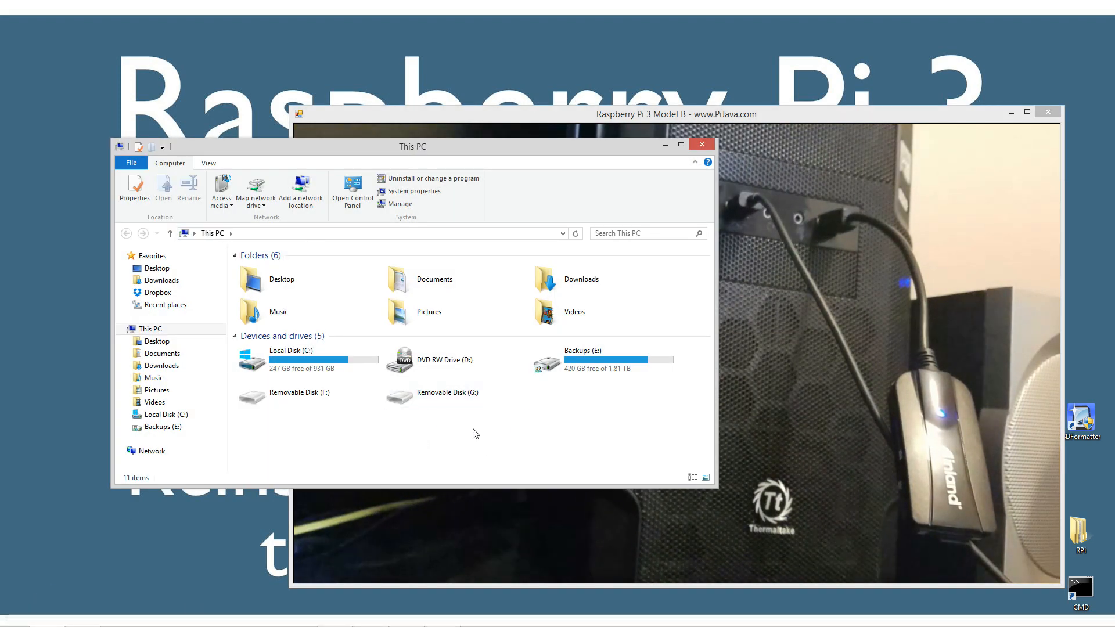
Check both Removable Disk drives in This PC, then close the drive listing.
left_click(447, 393)
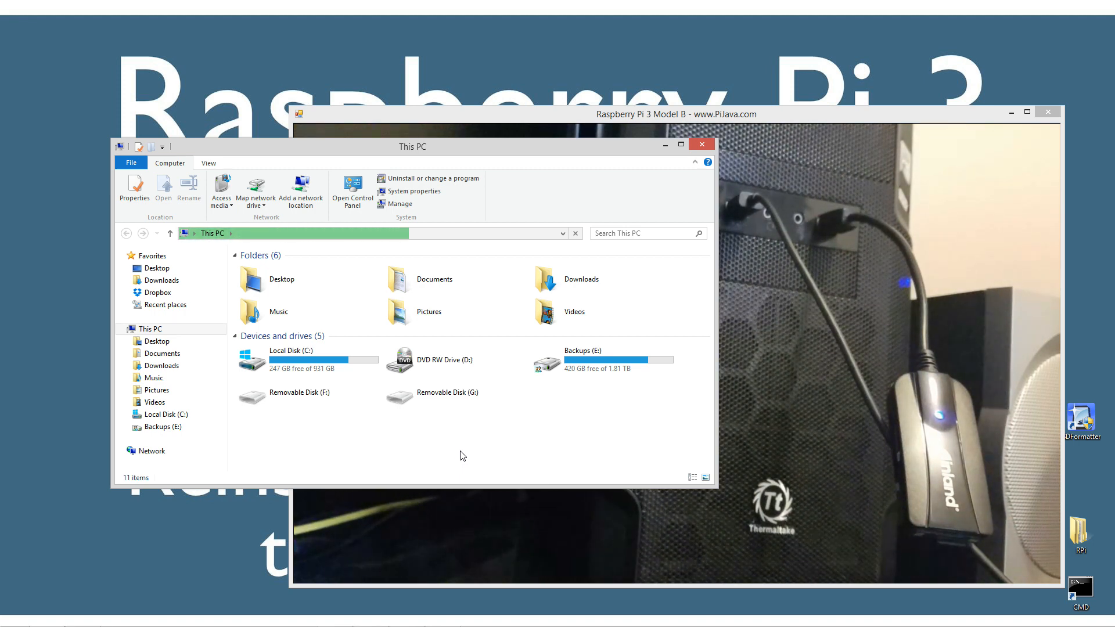
left_click(308, 392)
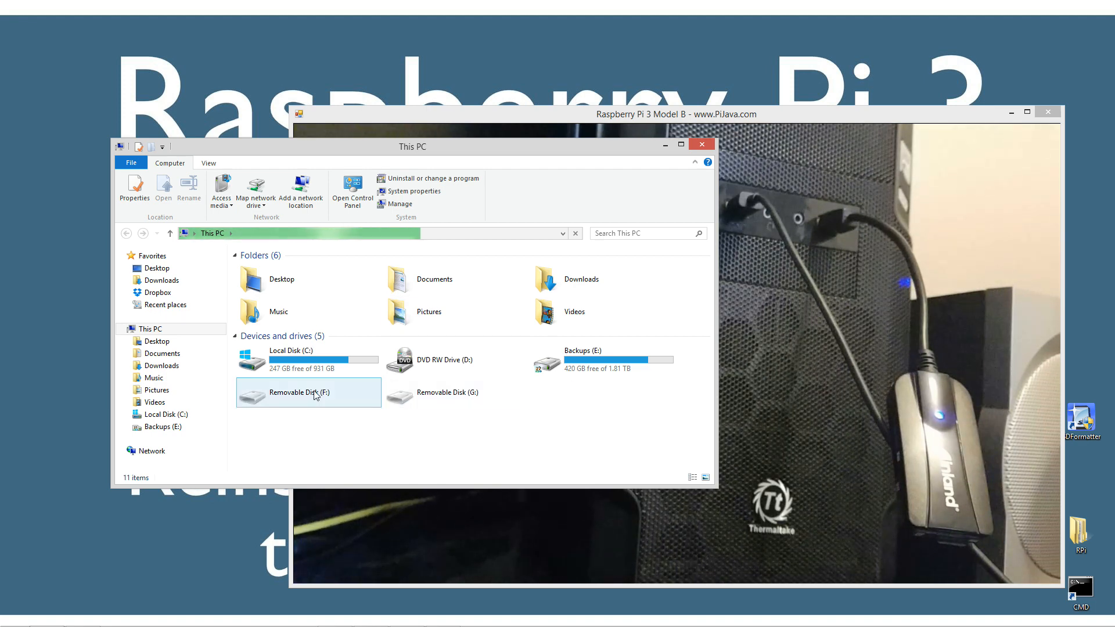
left_click(447, 392)
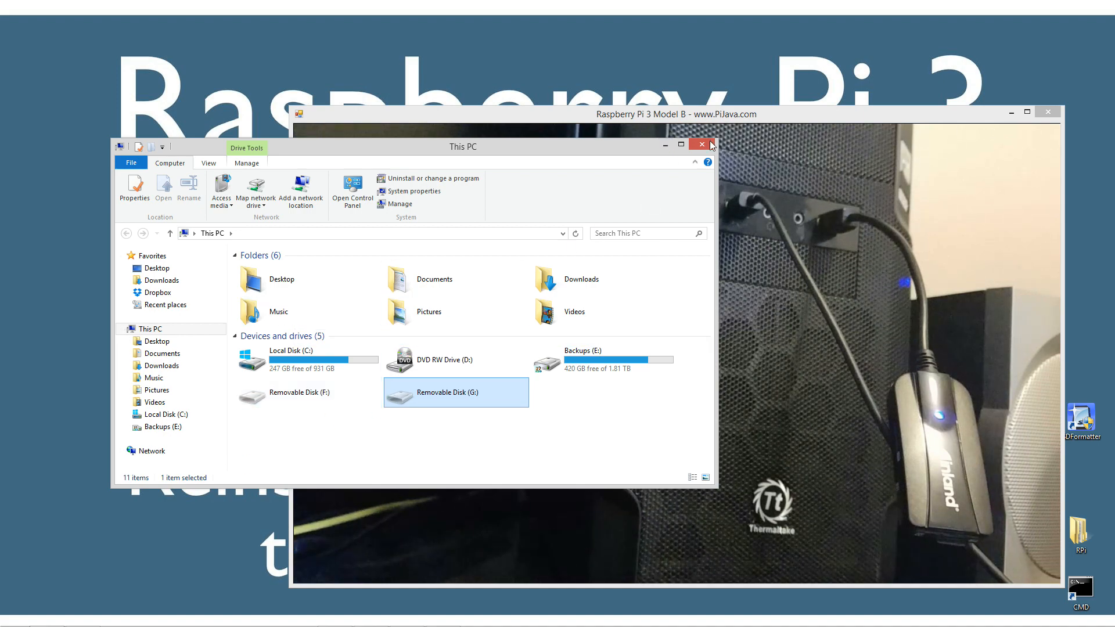
left_click(702, 146)
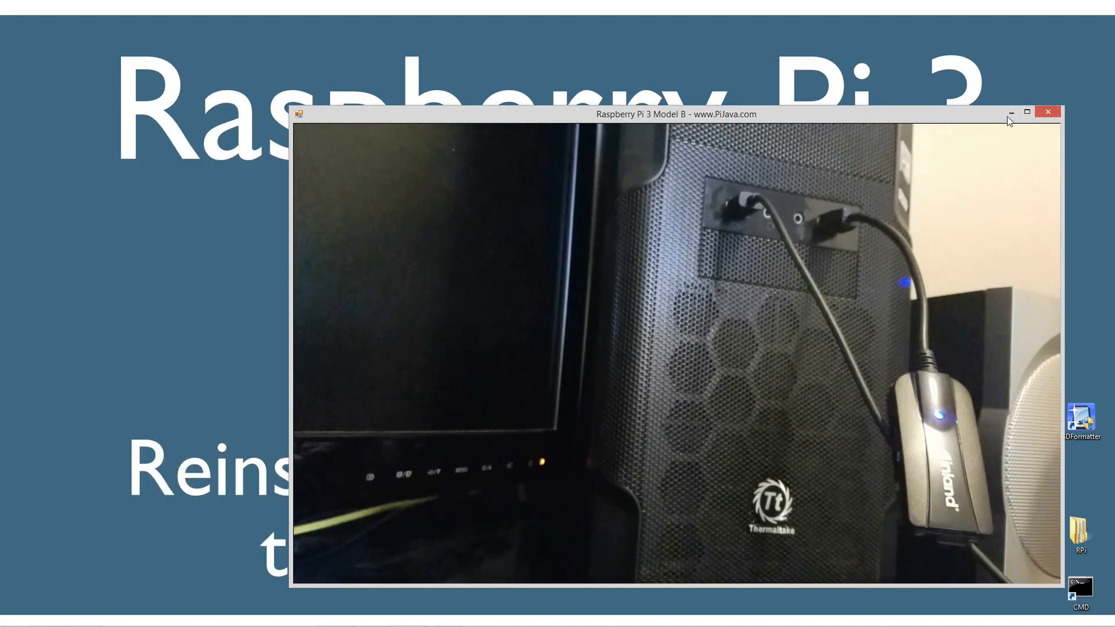
mouse_move(1009, 115)
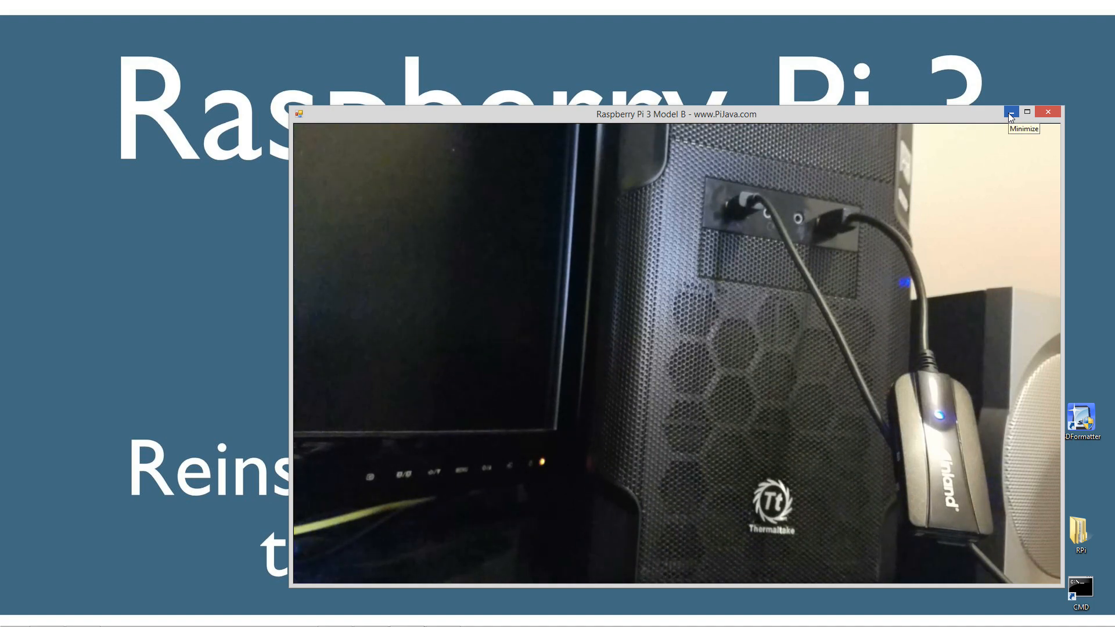
mouse_move(995, 120)
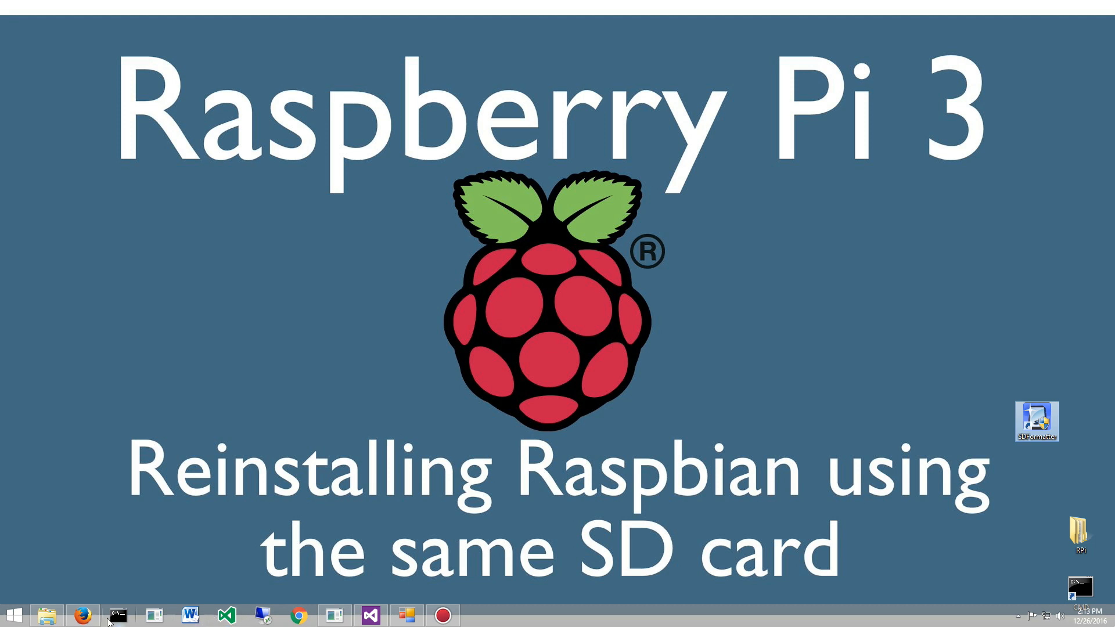
Bring the SD Association Downloads page forward in Firefox to review the SD Card Formatter link.
left_click(88, 614)
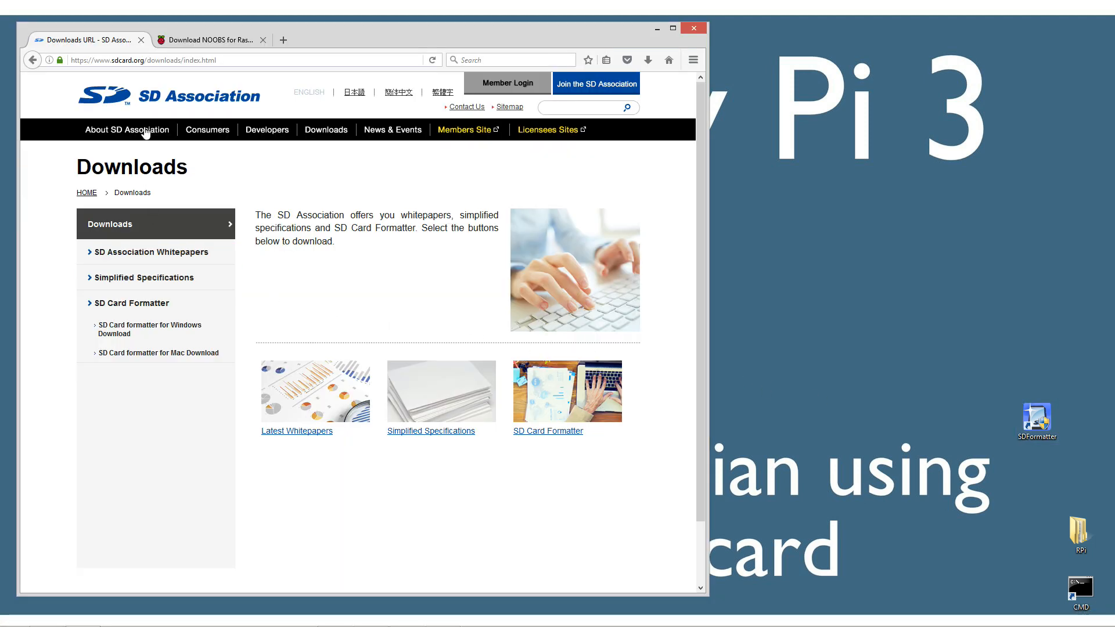
mouse_move(120, 93)
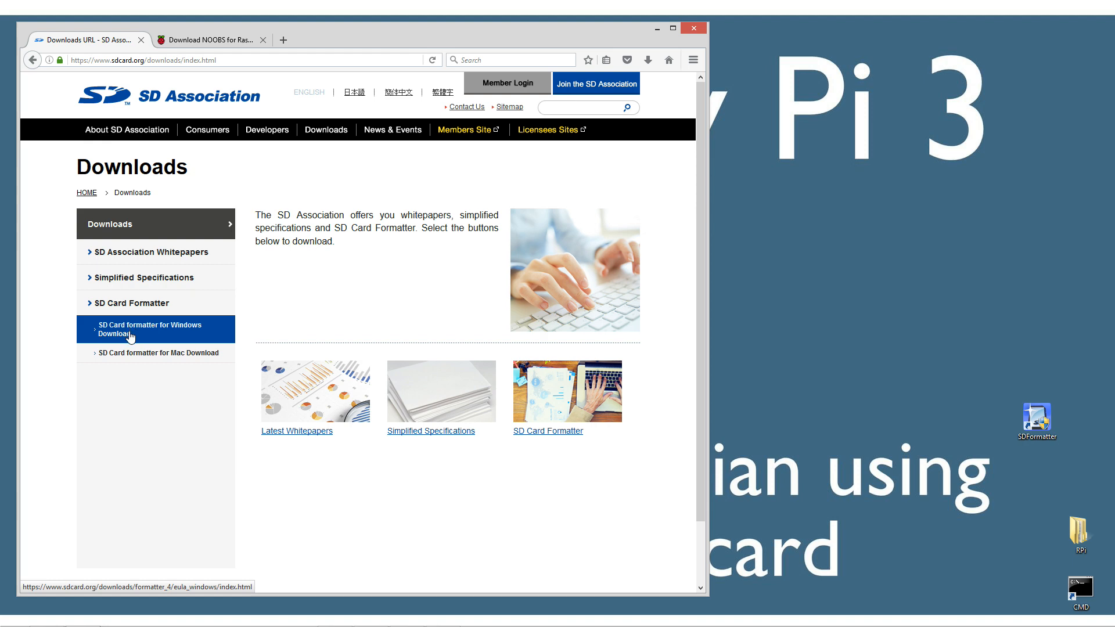
mouse_move(159, 354)
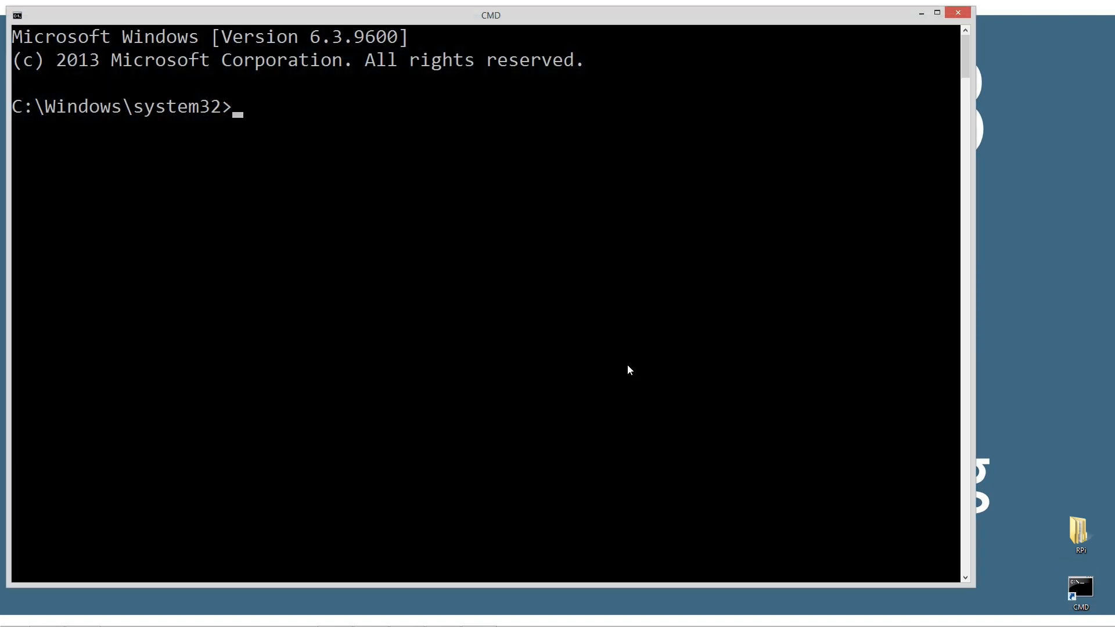
Run diskpart from the command prompt and focus the new DiskPart console window.
type("diskpar")
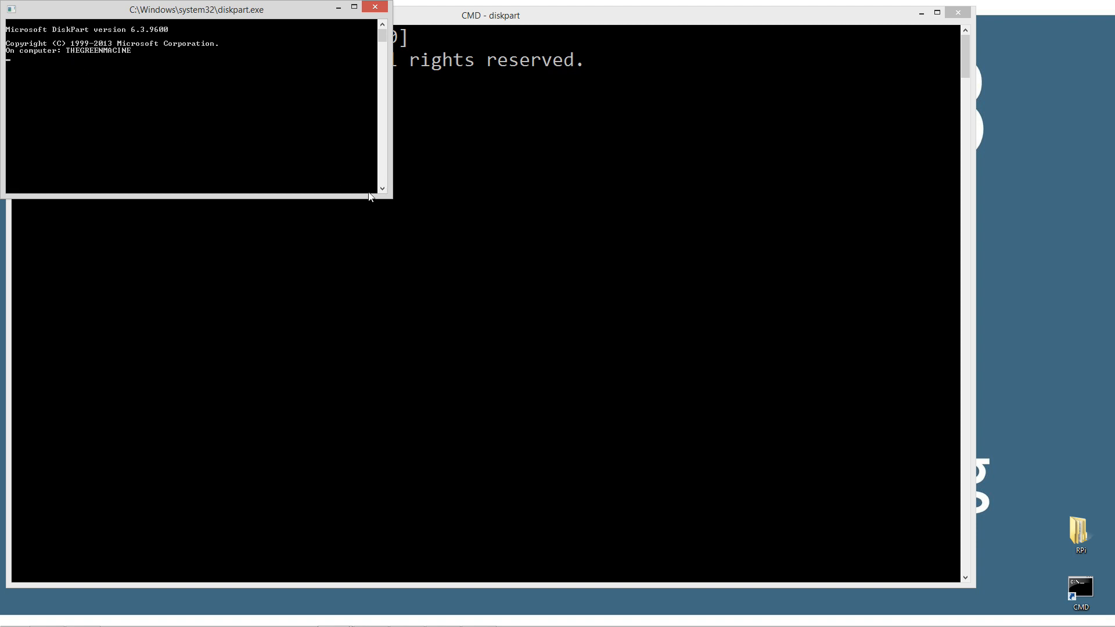
left_click(956, 12)
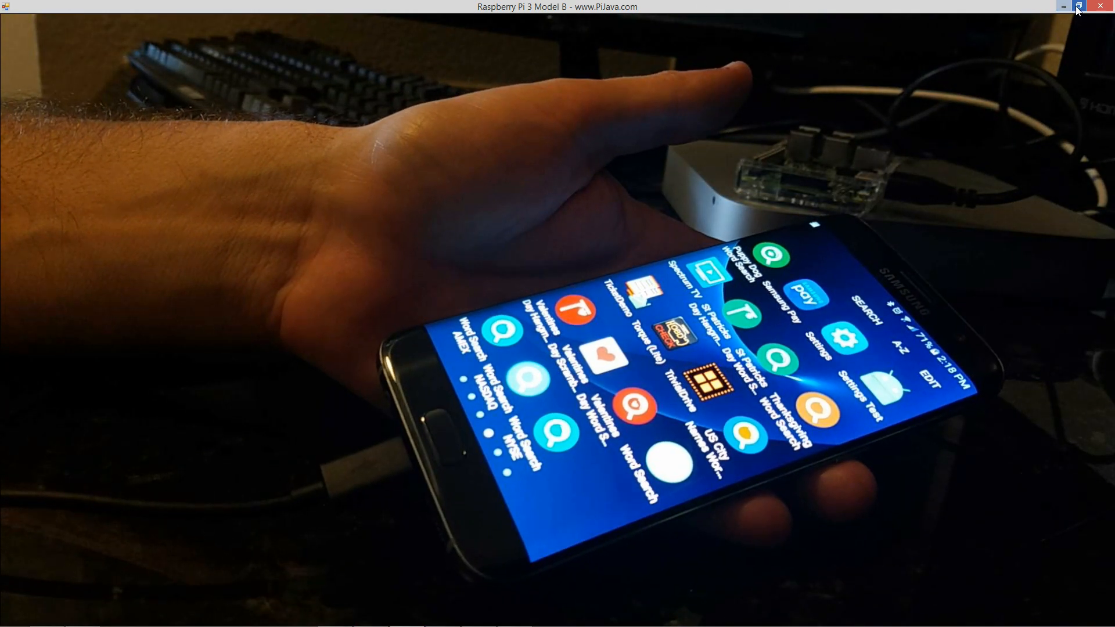
Restore the camera window, then in This PC open the Samsung Galaxy S7 edge and choose its Card storage.
left_click(1078, 7)
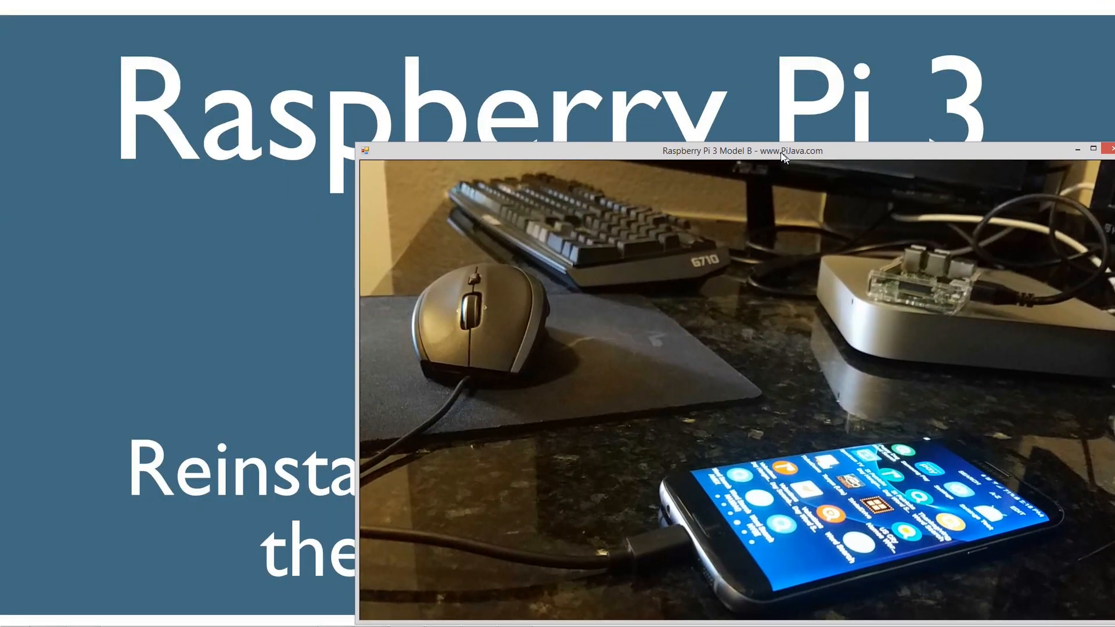
left_click(47, 615)
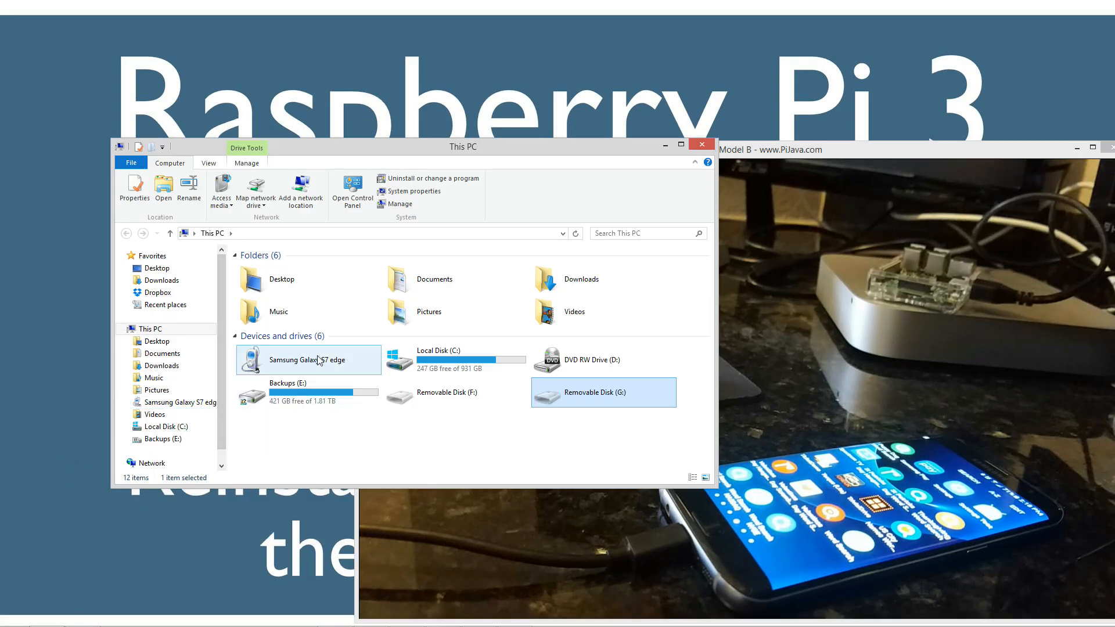
double_click(309, 359)
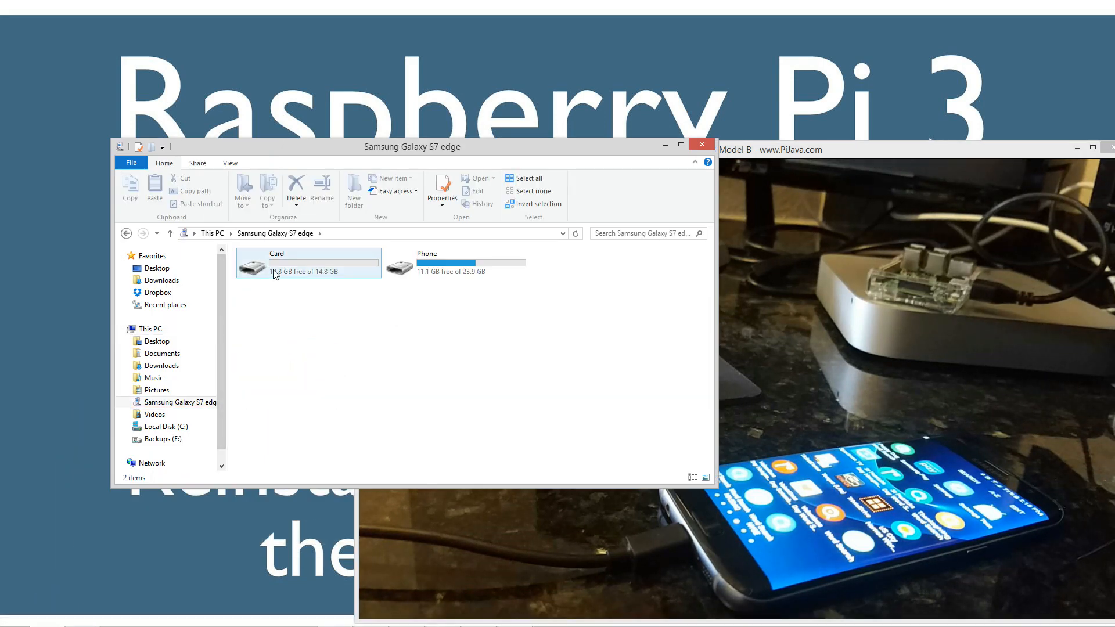
left_click(307, 262)
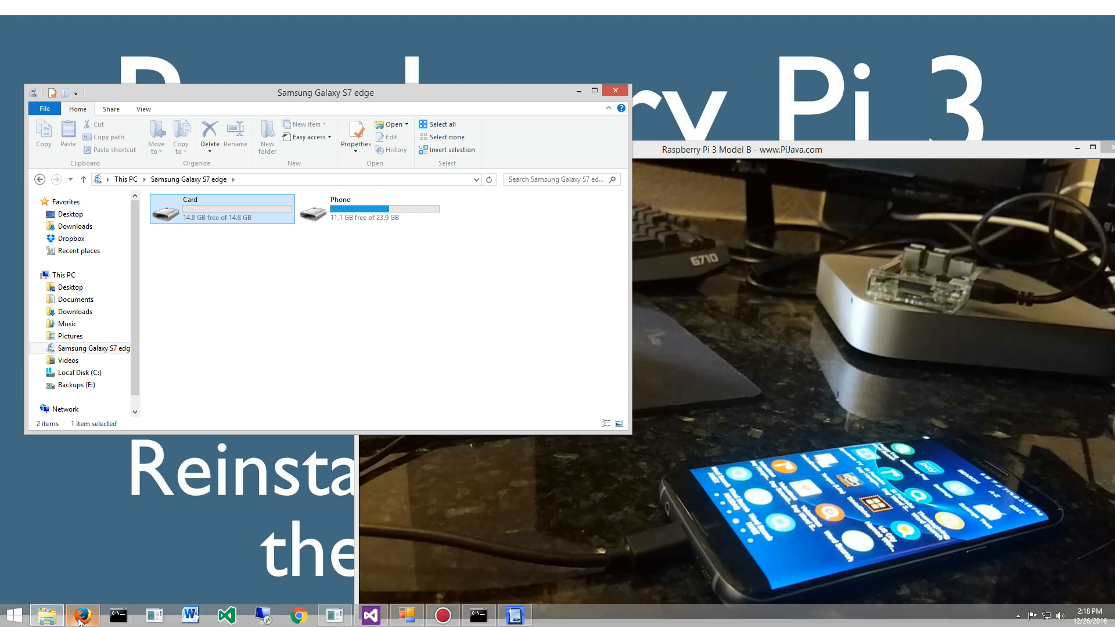
mouse_move(82, 615)
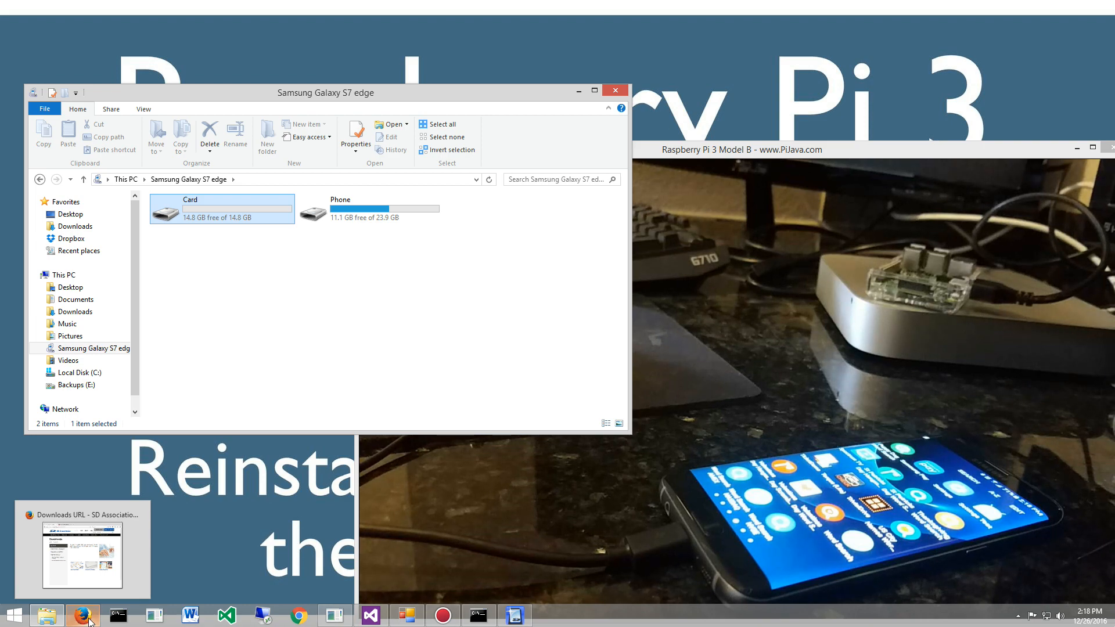
Navigate Firefox from the Raspberry Pi home page to Downloads > NOOBS.
left_click(85, 616)
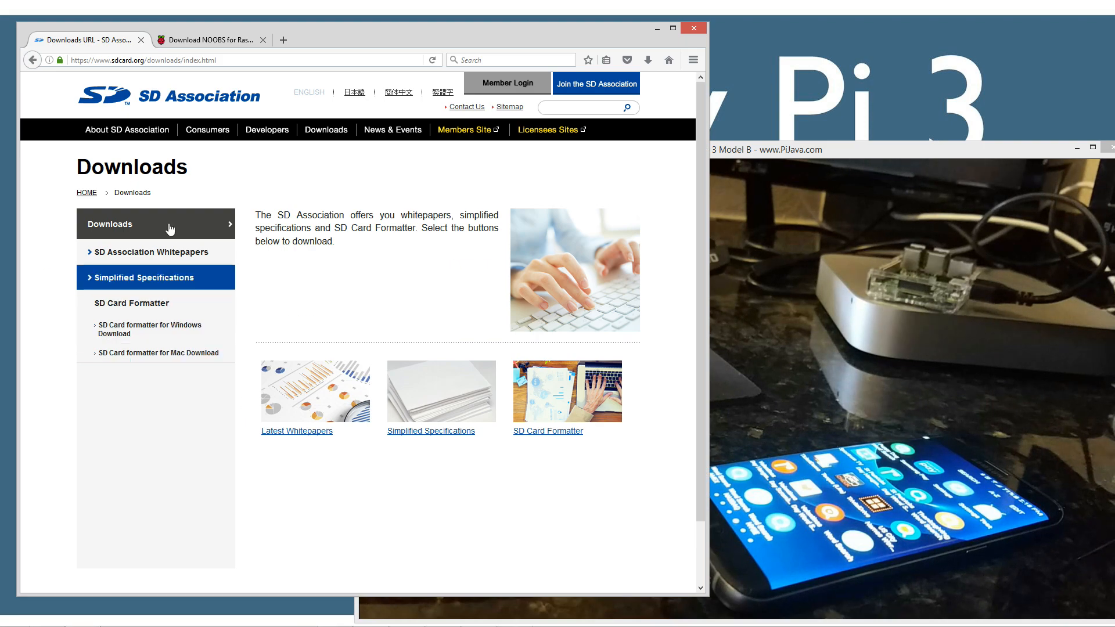
left_click(207, 40)
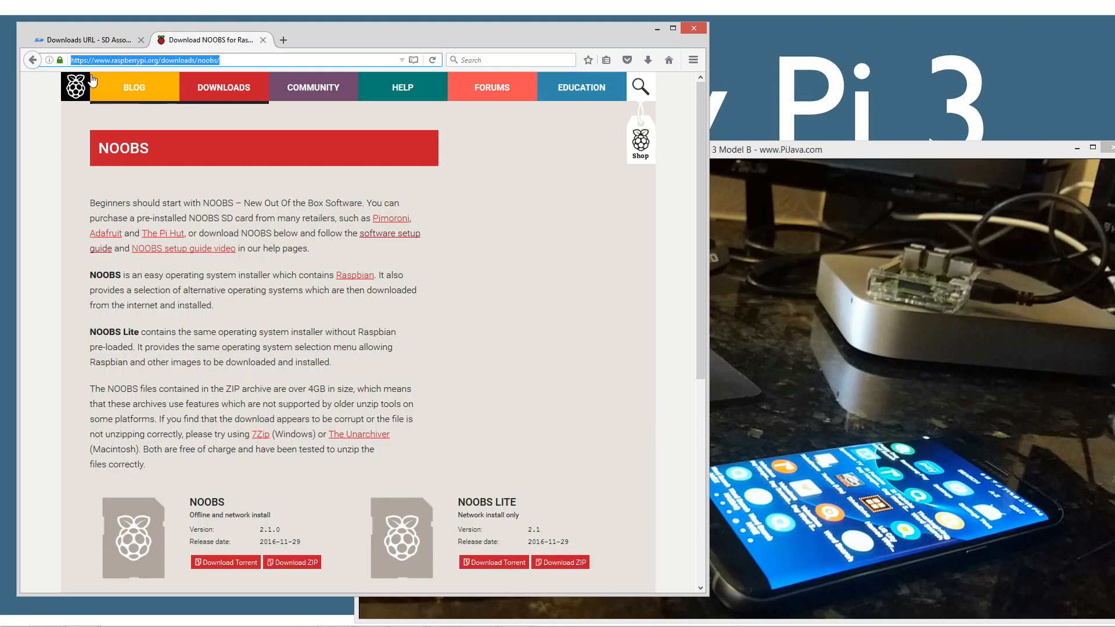
left_click(74, 86)
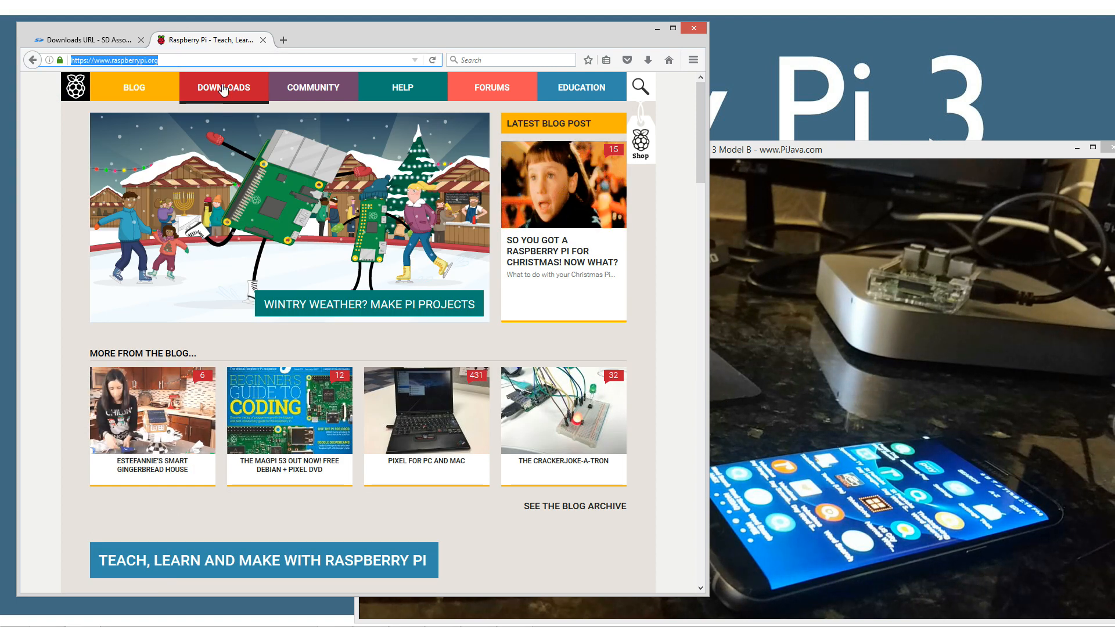
left_click(223, 87)
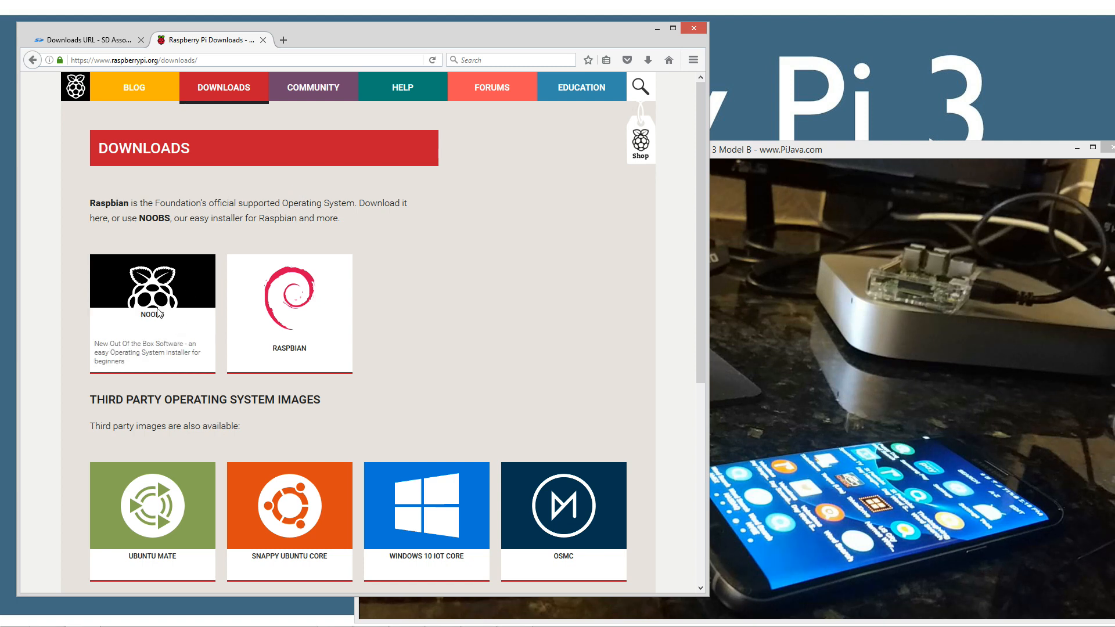
mouse_move(114, 390)
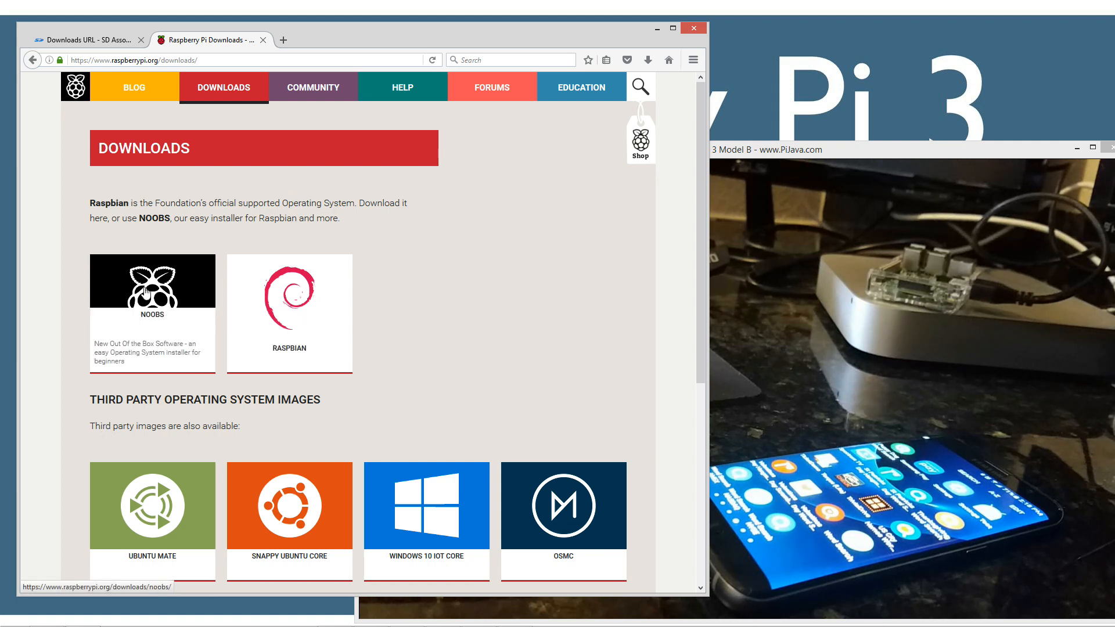
left_click(151, 281)
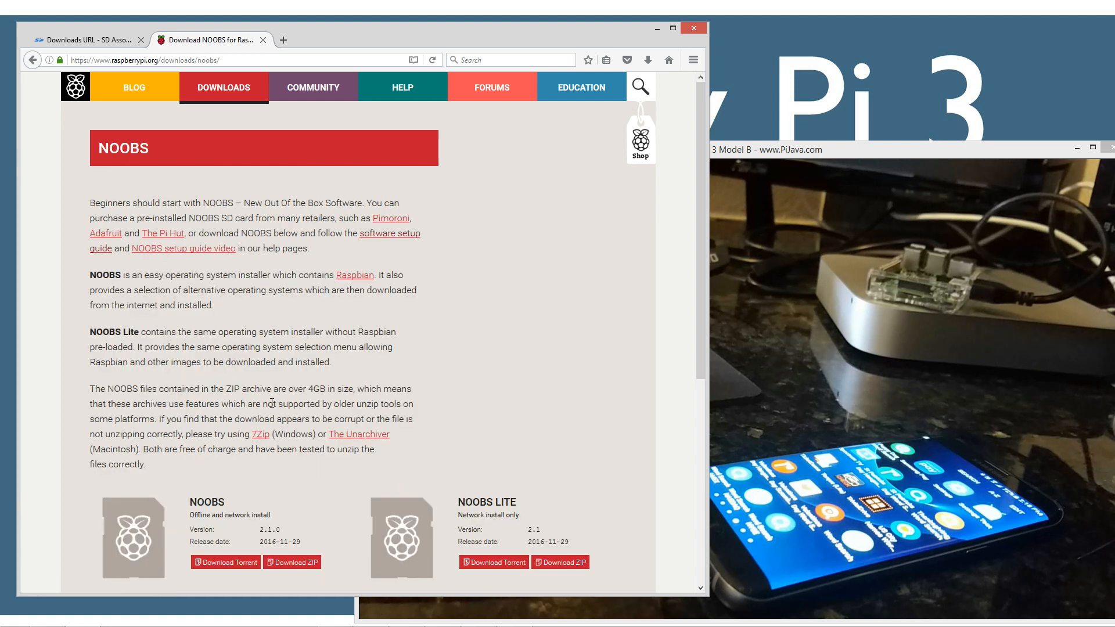
scroll("down", 3)
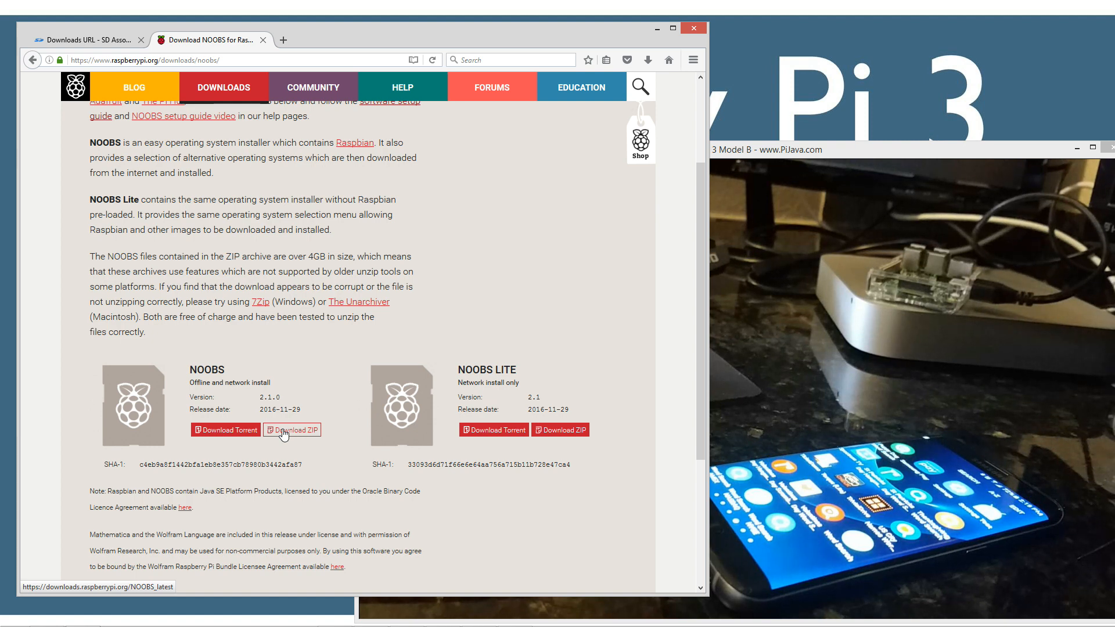
Start downloading NOOBS_v2_1_0.zip, check the Downloads panel and minimize Firefox.
left_click(292, 430)
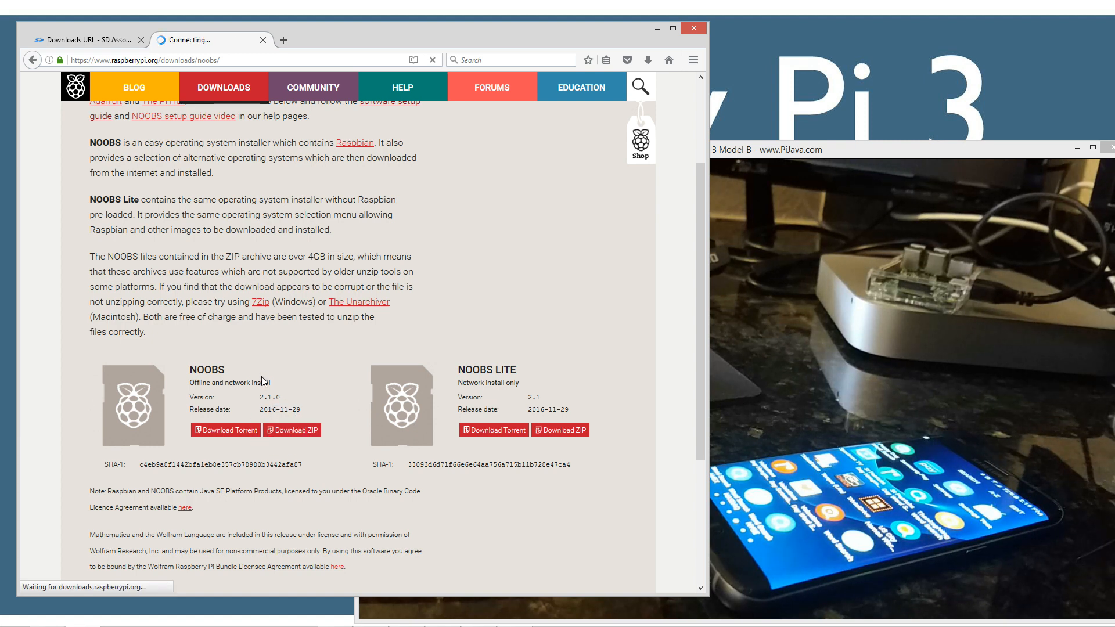
left_click(292, 430)
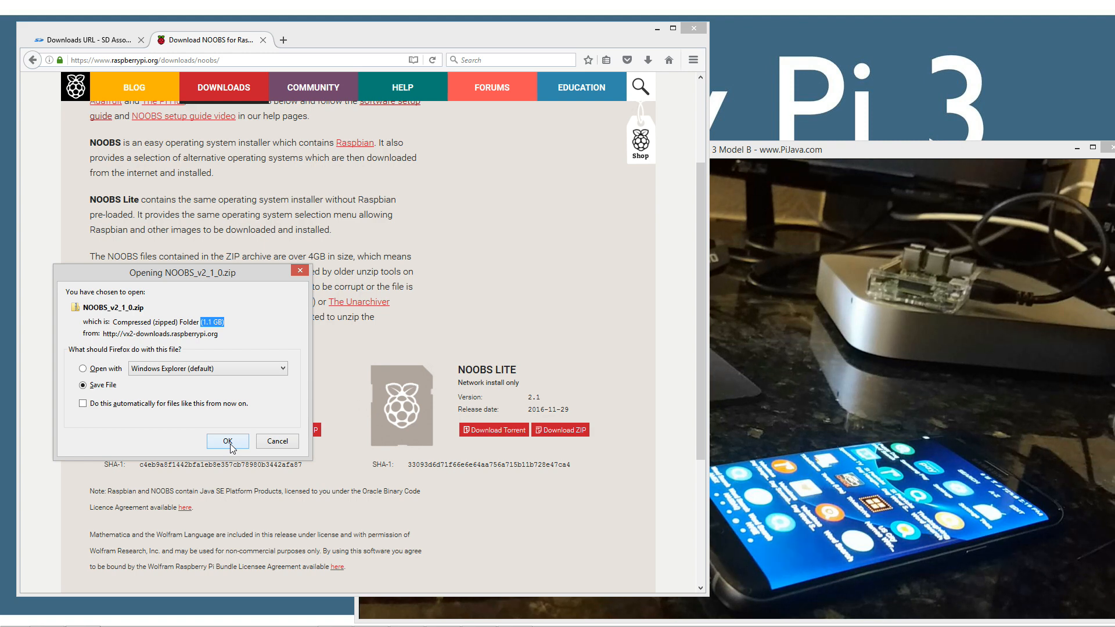
left_click(227, 441)
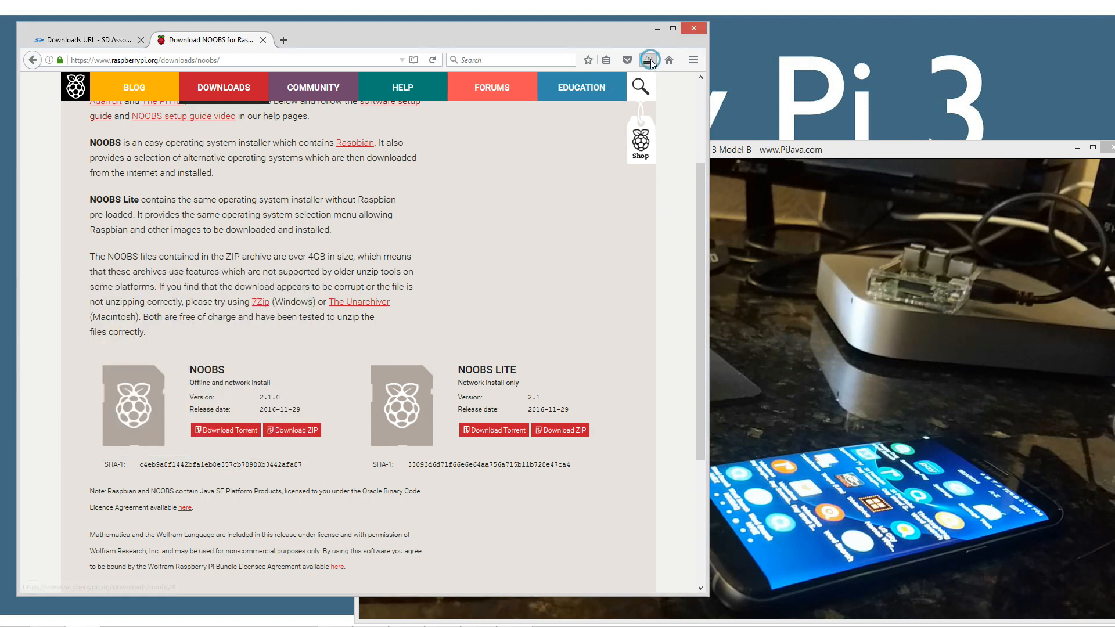
left_click(648, 59)
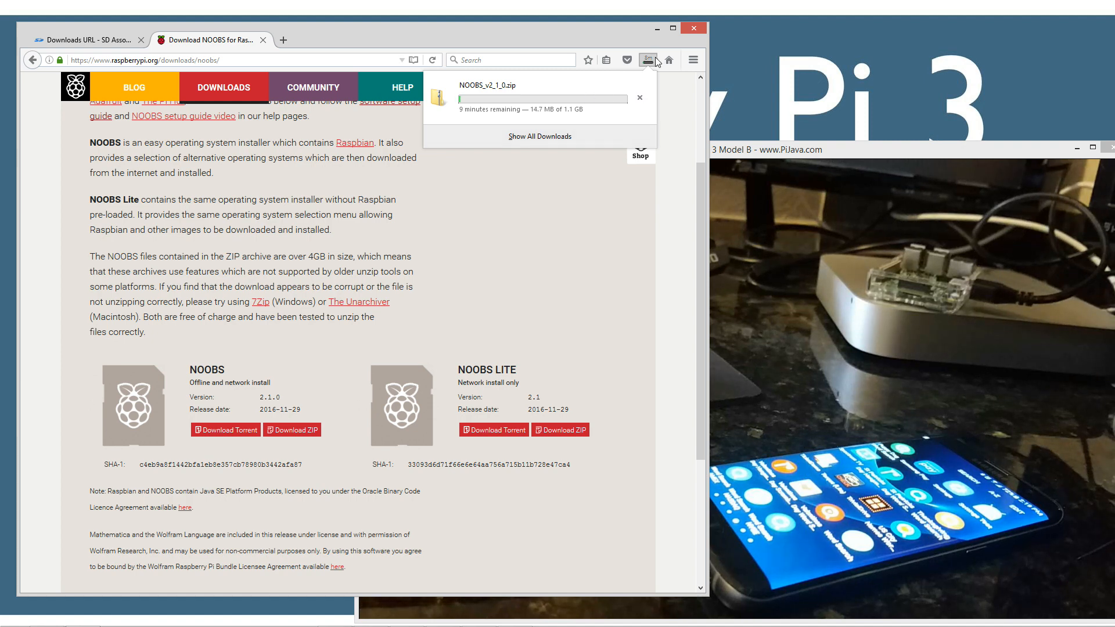
left_click(639, 96)
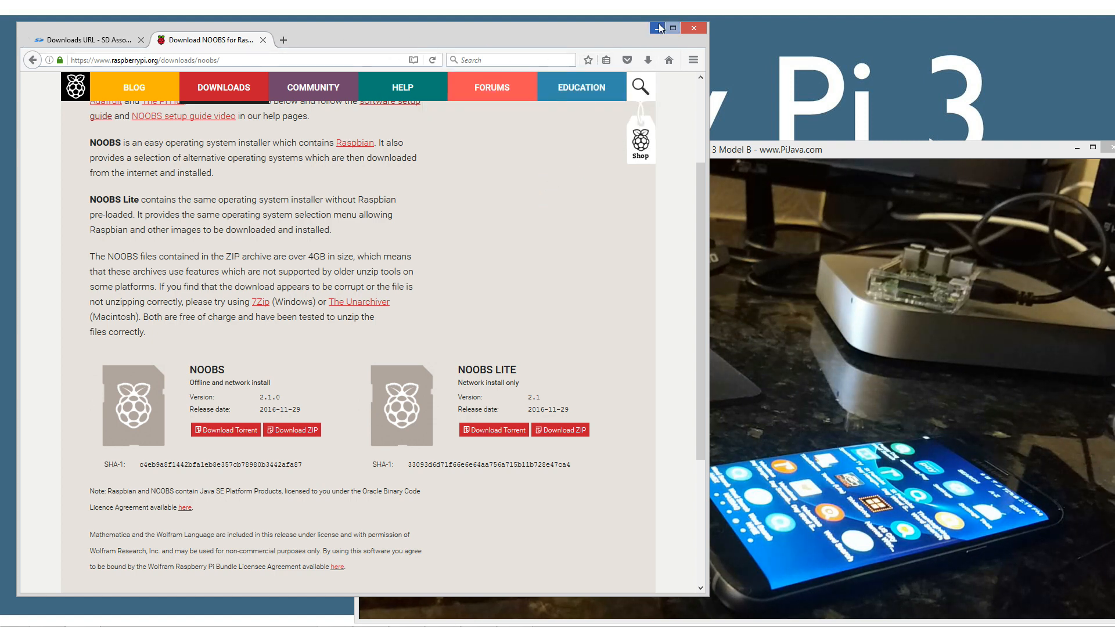
mouse_move(657, 28)
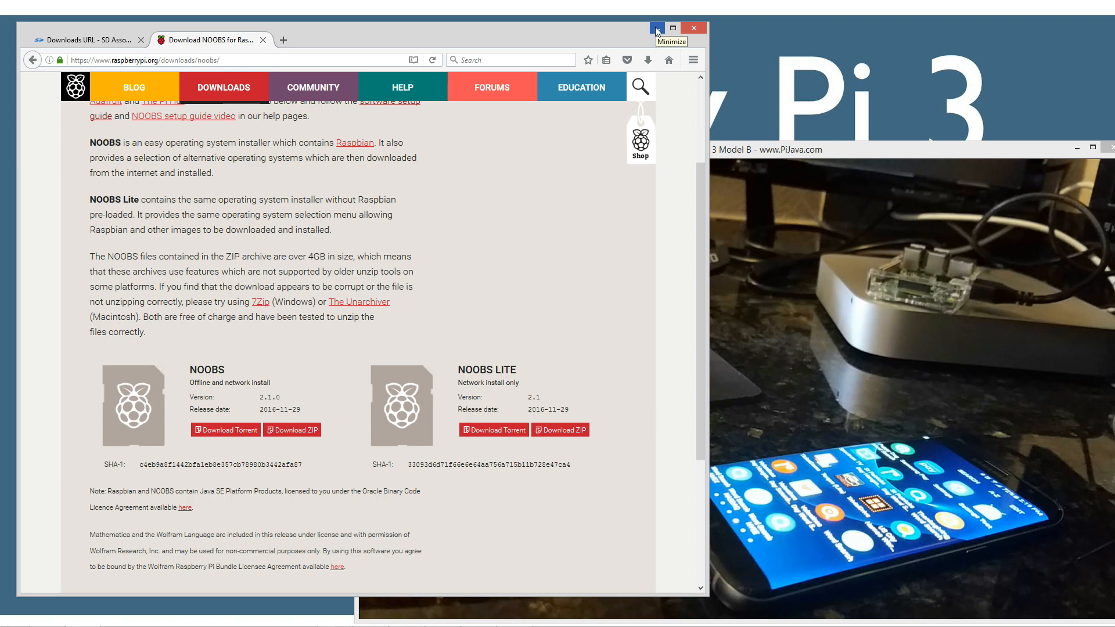
left_click(656, 28)
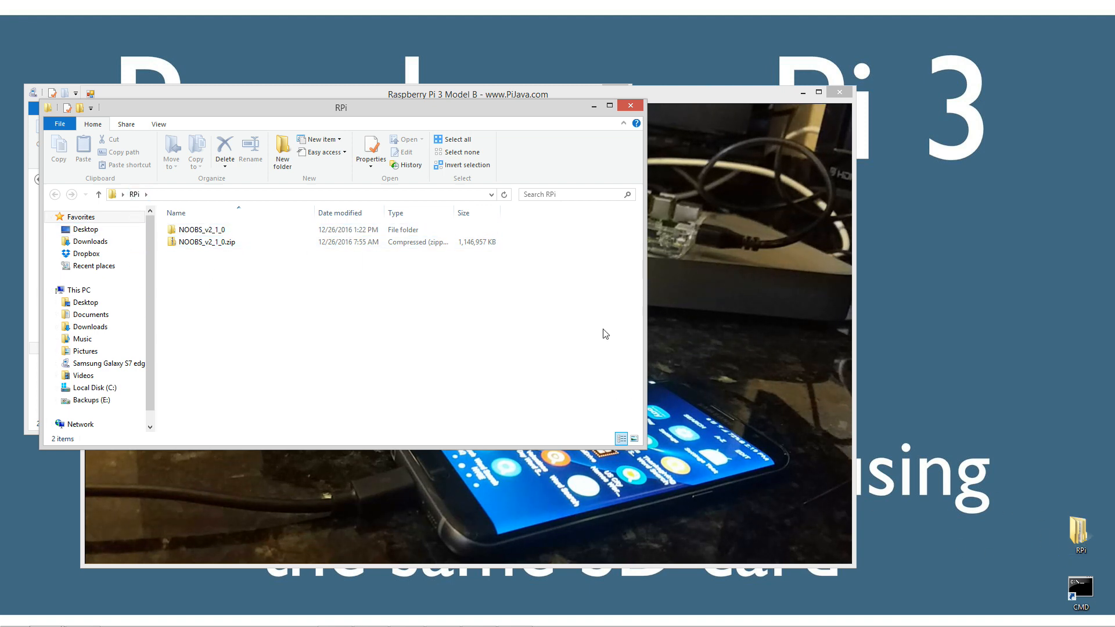
Open the extracted NOOBS_v2_1_0 folder and turn on File name extensions in View.
left_click(202, 229)
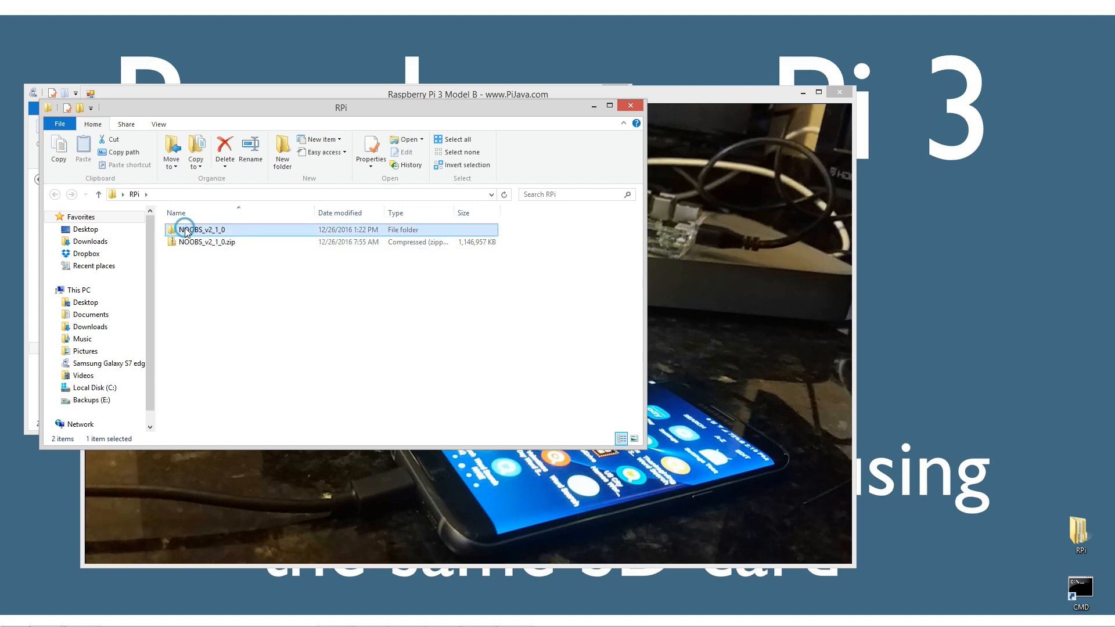
double_click(201, 229)
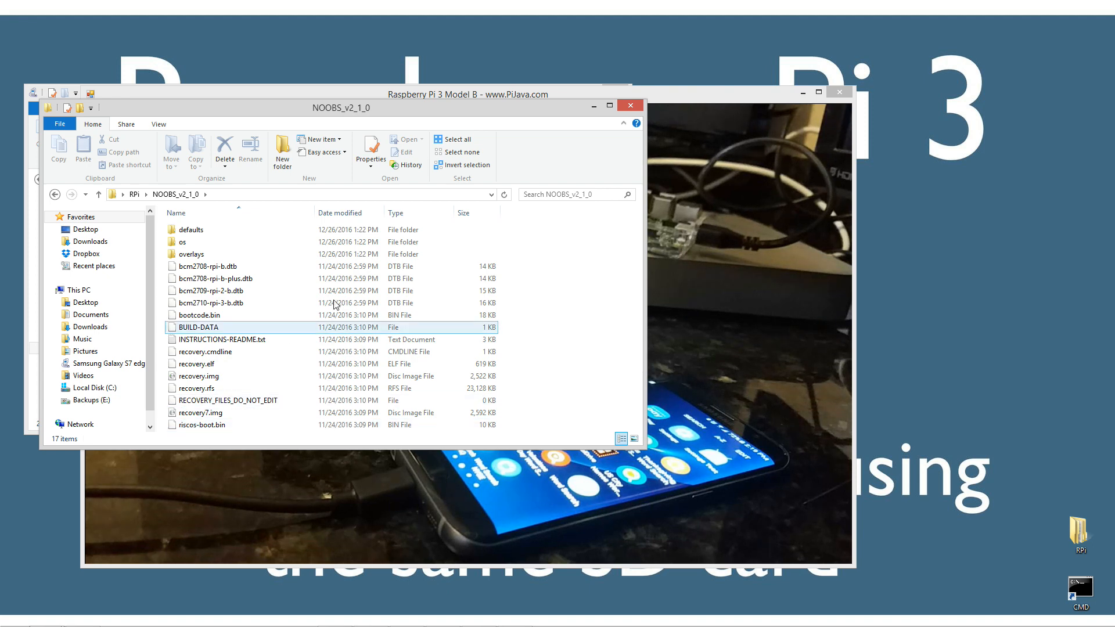
left_click(160, 125)
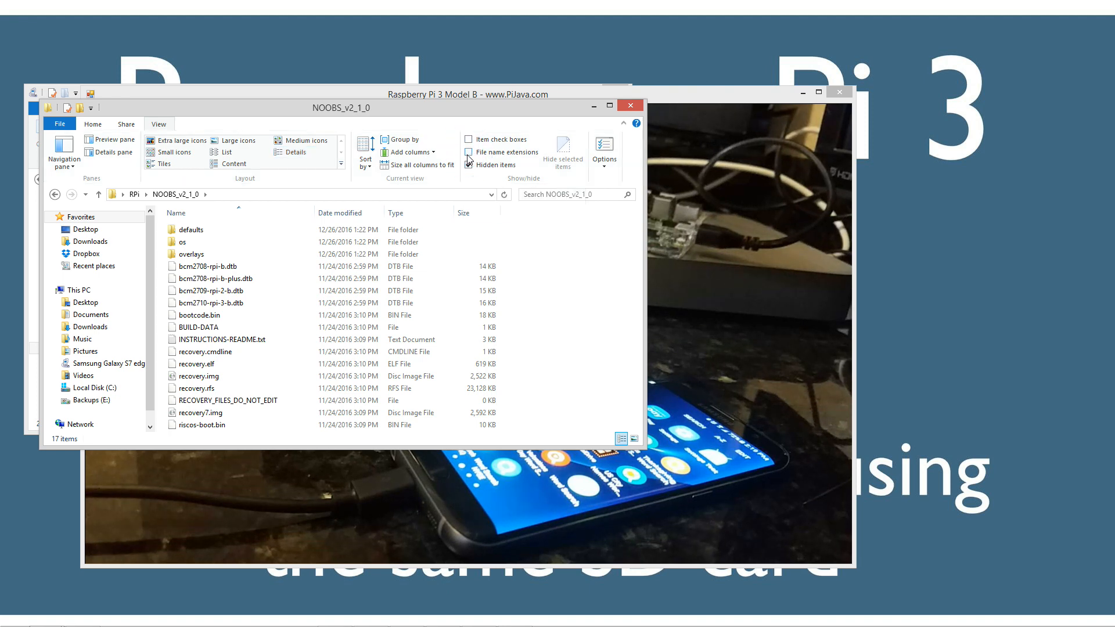
left_click_drag(340, 107, 686, 169)
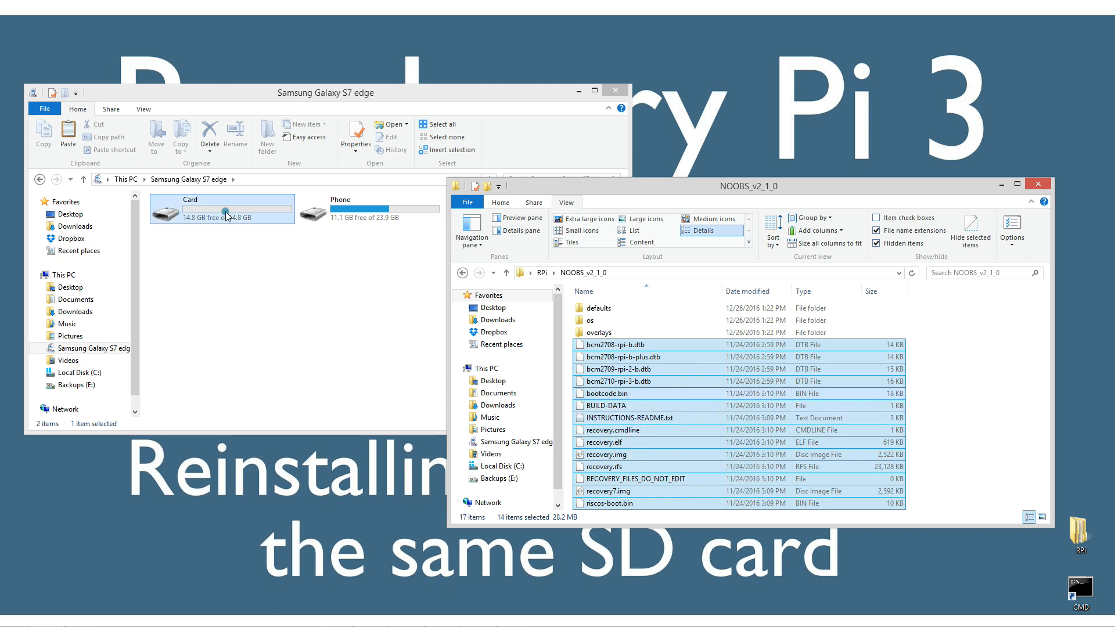
Copy the selected NOOBS files onto the phone's Card storage, confirming the copy prompt.
double_click(221, 208)
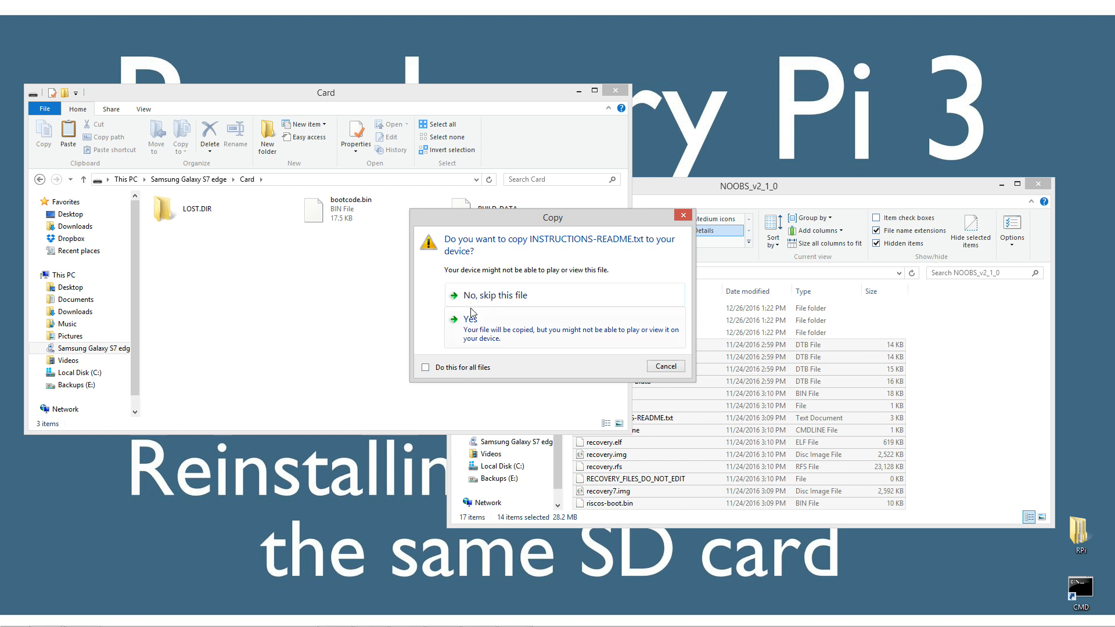
left_click(471, 318)
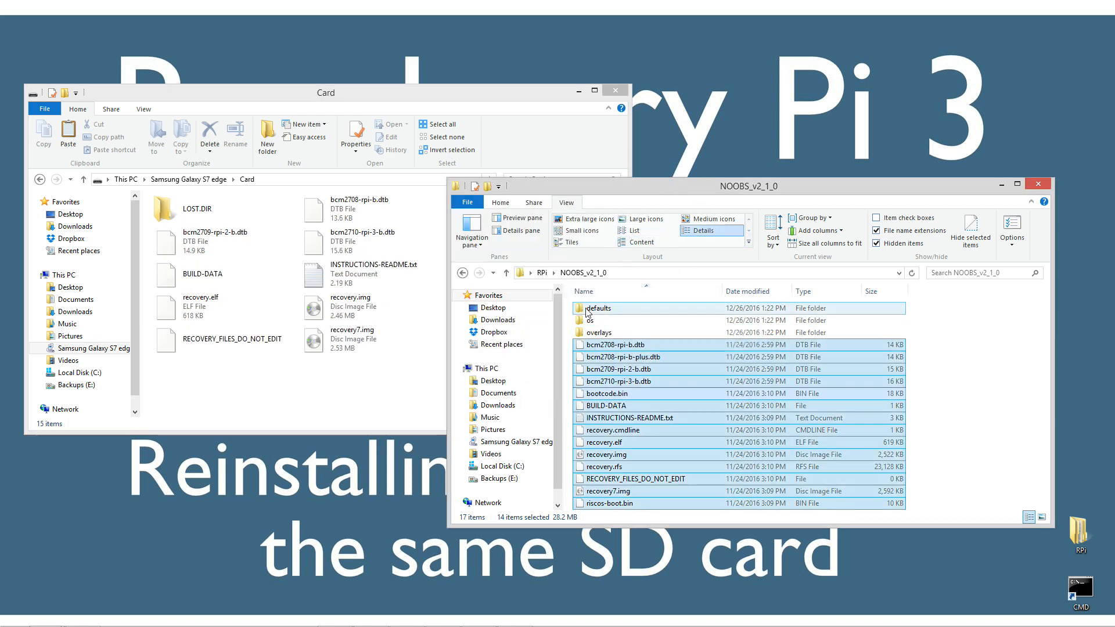
Copy the defaults and overlays folders from NOOBS_v2_1_0 and paste them onto the SD card.
right_click(596, 308)
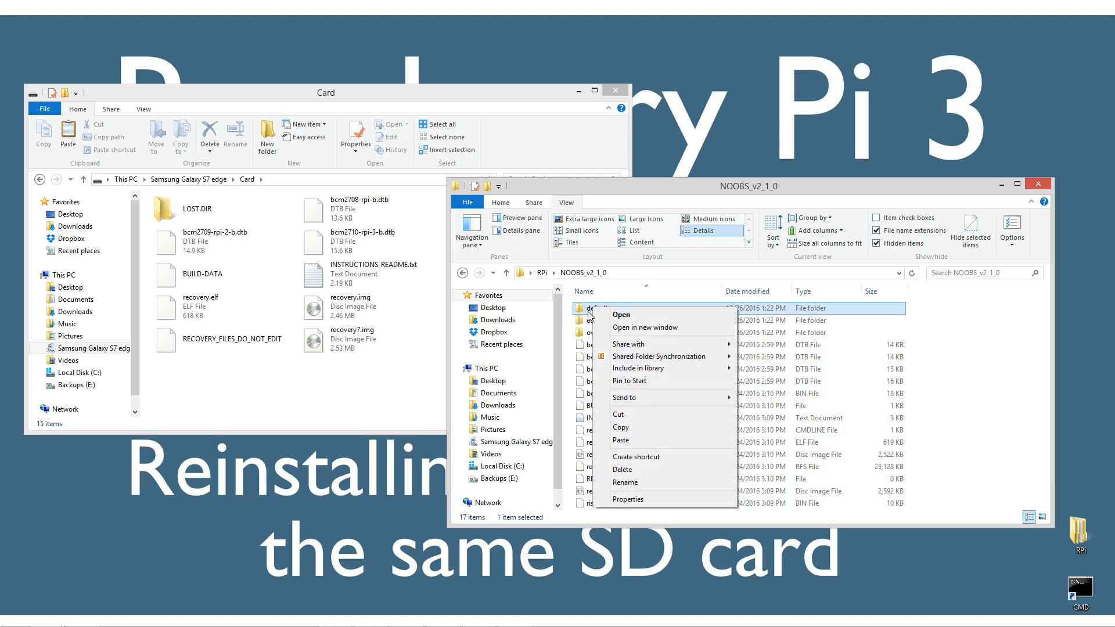
right_click(245, 395)
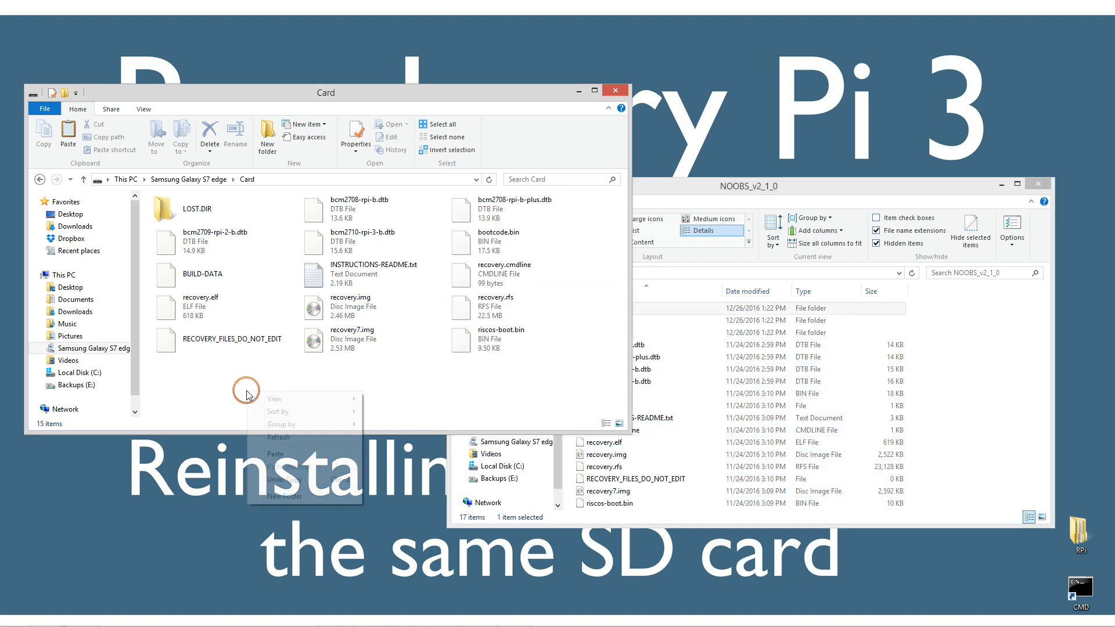
left_click(406, 368)
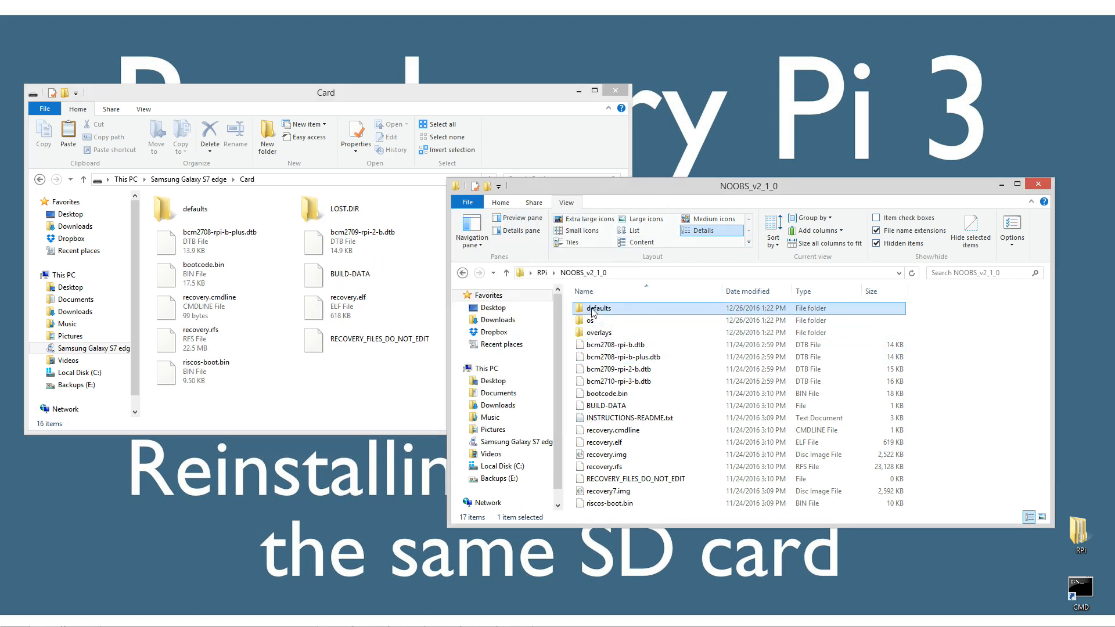
mouse_move(599, 333)
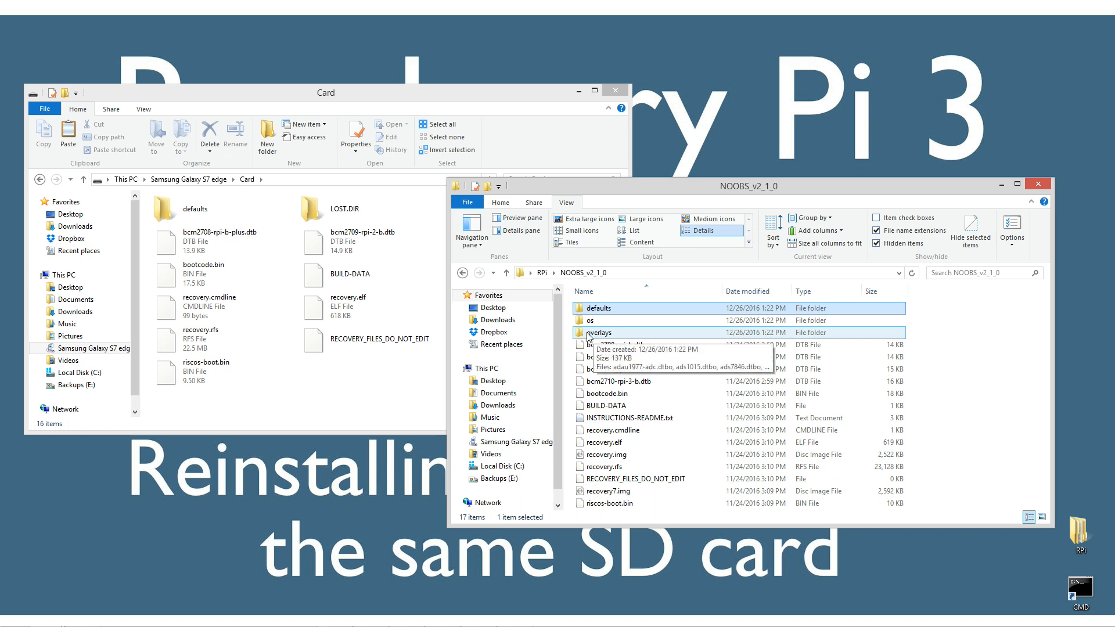
right_click(599, 332)
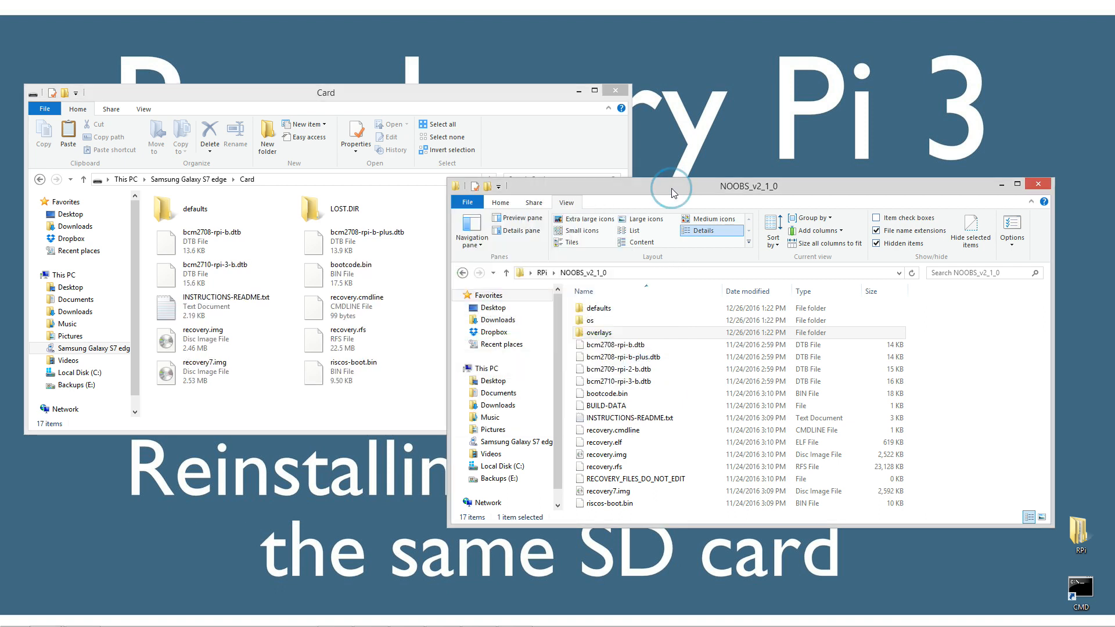
Copy the os folder and paste it onto the SD card.
right_click(597, 321)
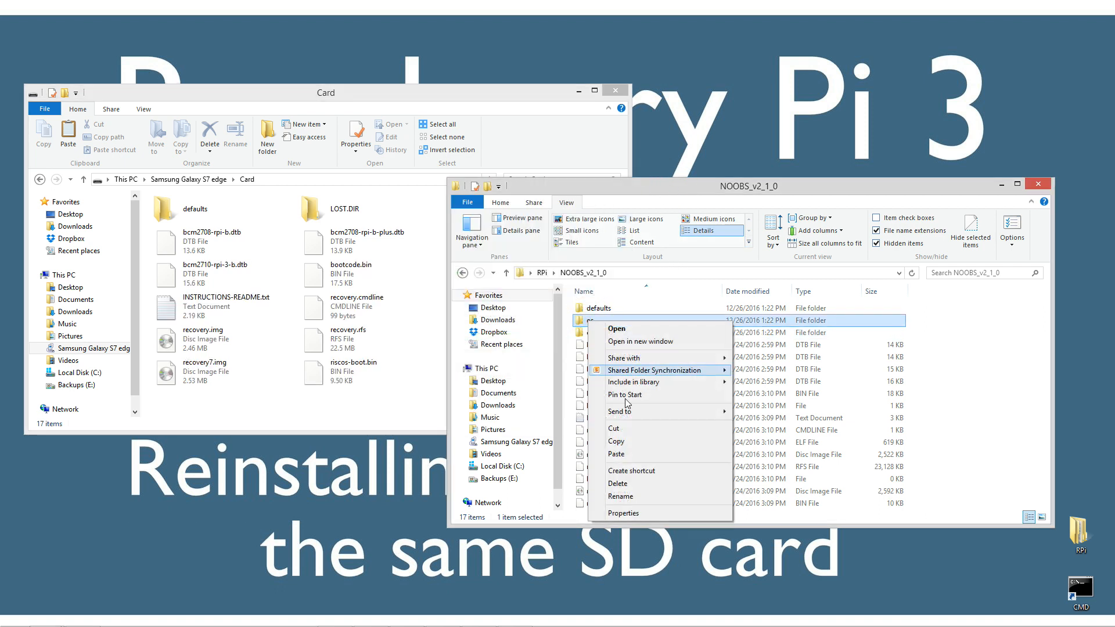
left_click(621, 512)
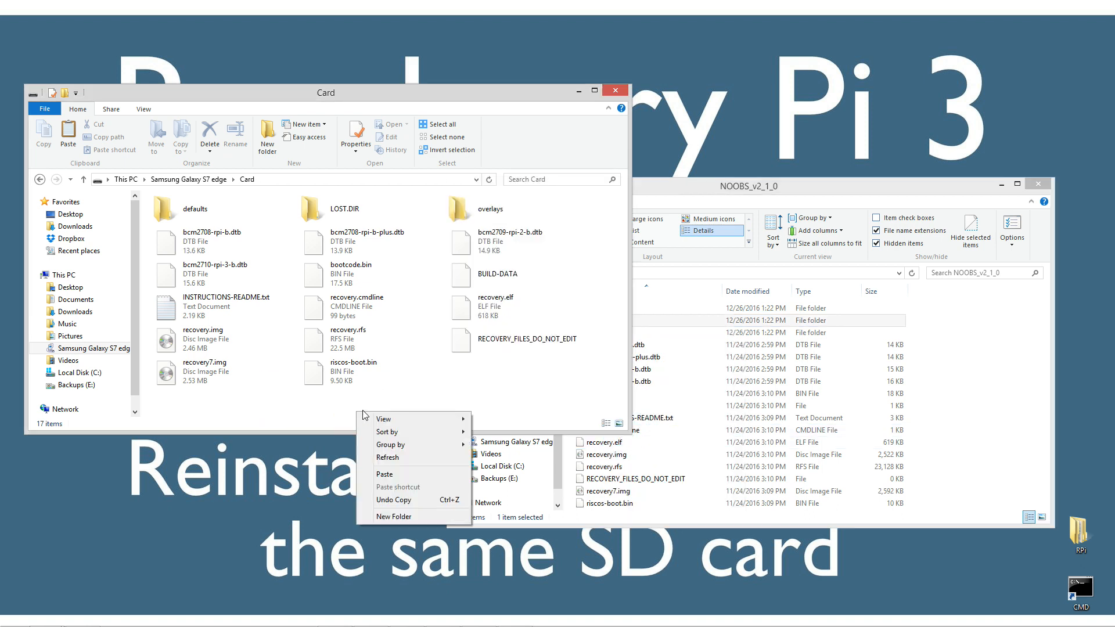
left_click(394, 516)
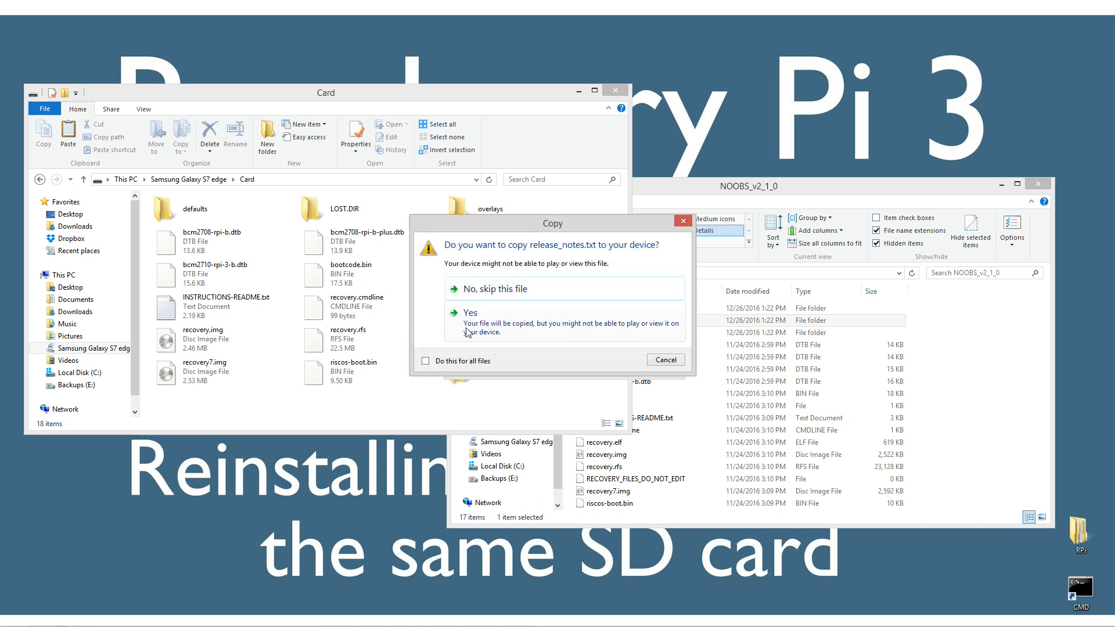
mouse_move(544, 265)
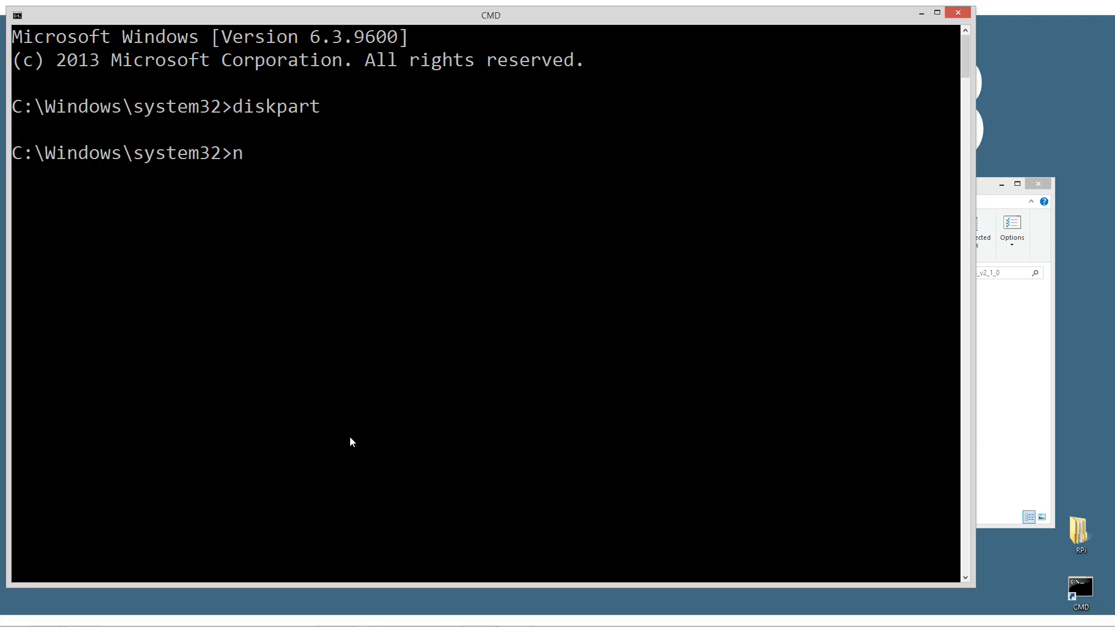
Launch Notepad from the Command Prompt where DiskPart had been run.
type("oteo")
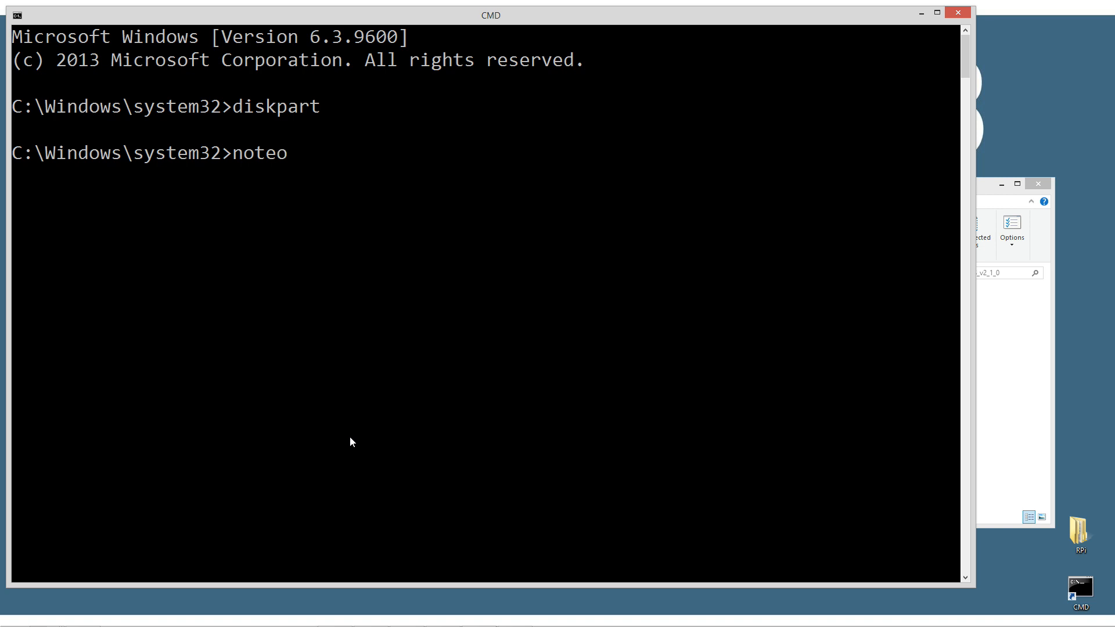
type("pad")
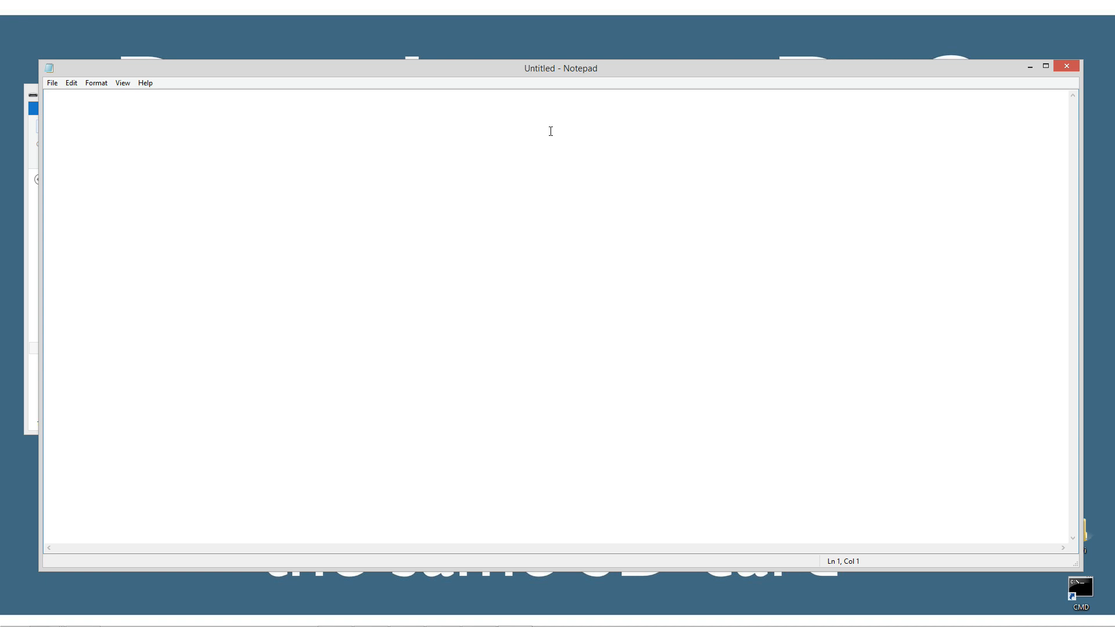
Write sudo apt-get update in Notepad, correcting the mistyped sudu to sudo.
type("sud")
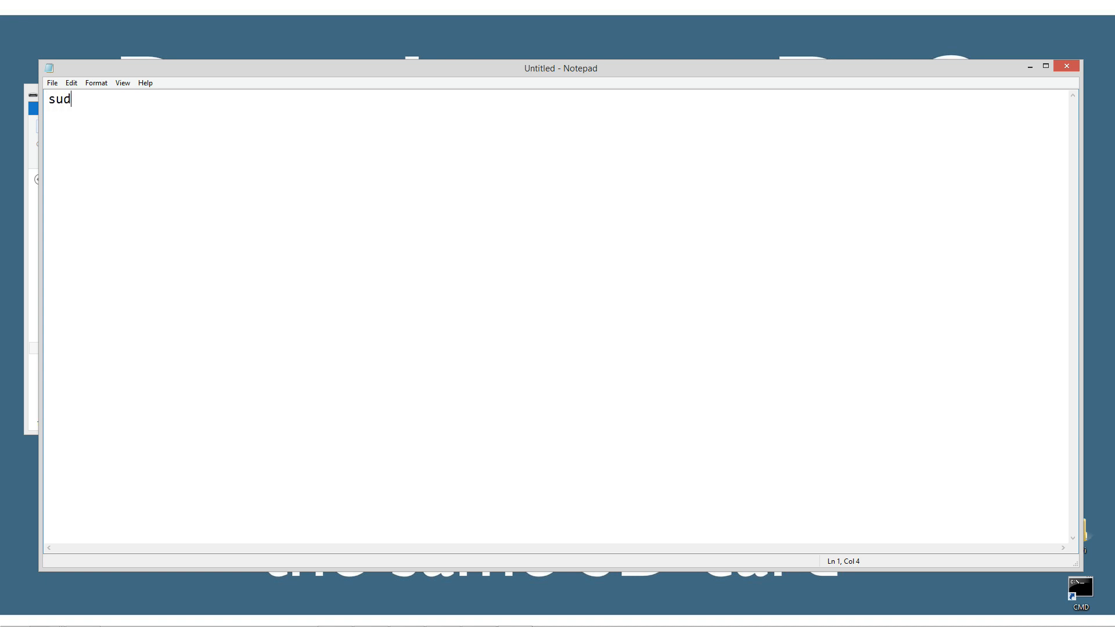
type("u")
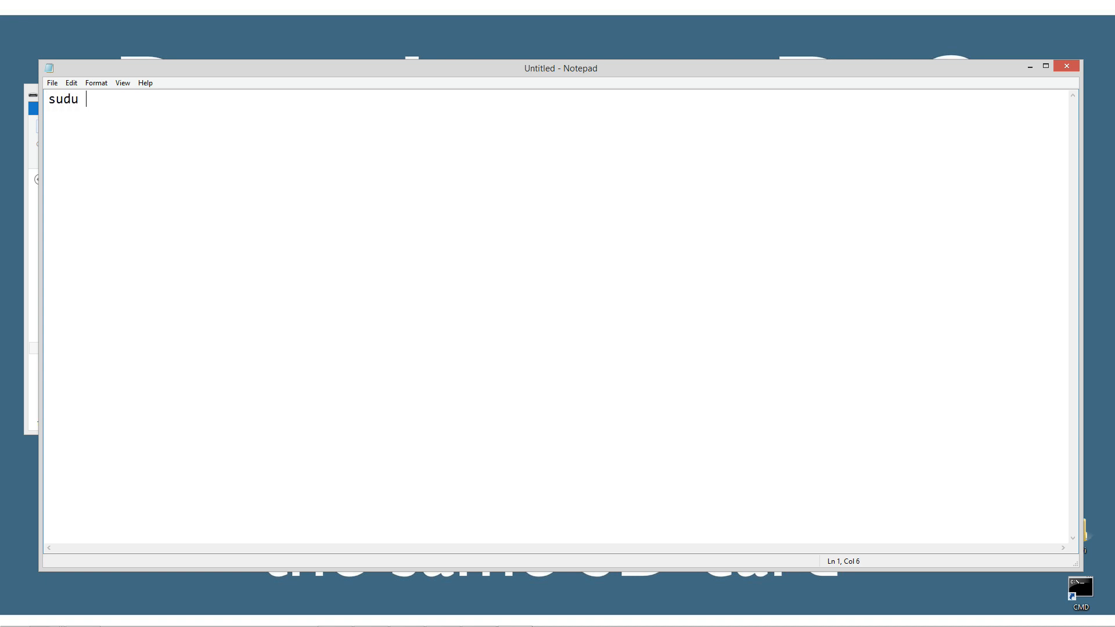
type("apt-get")
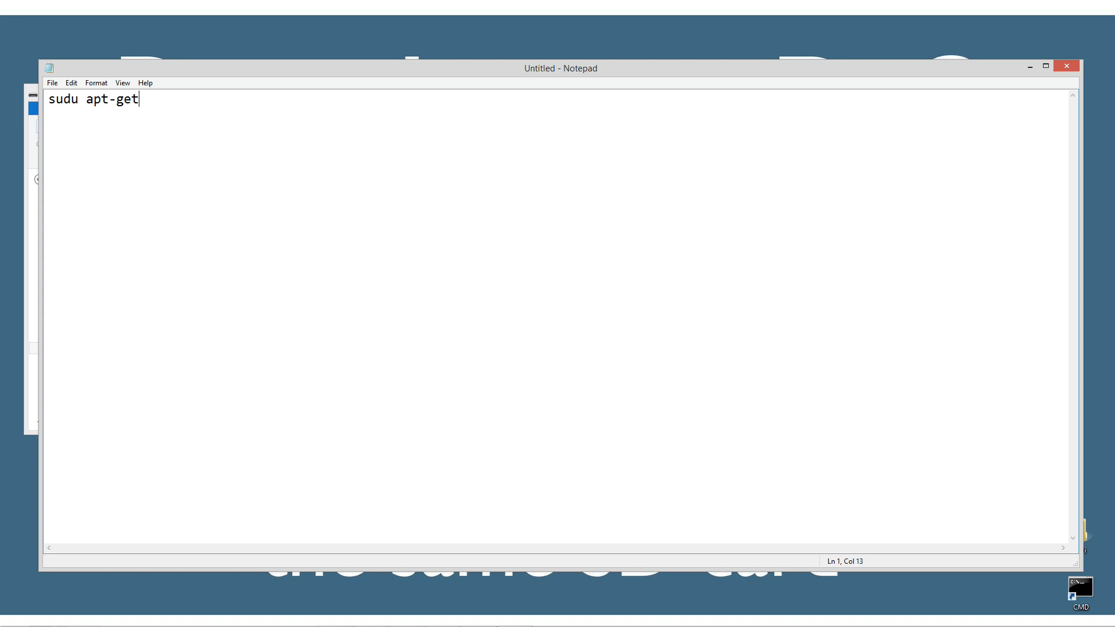
type("u")
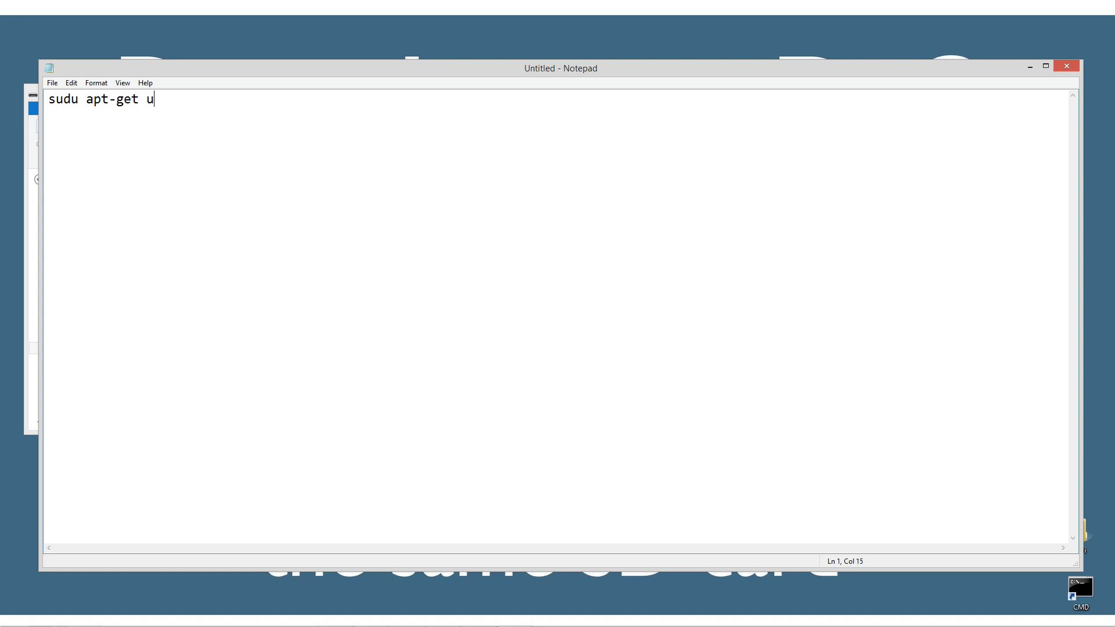
type("pdate")
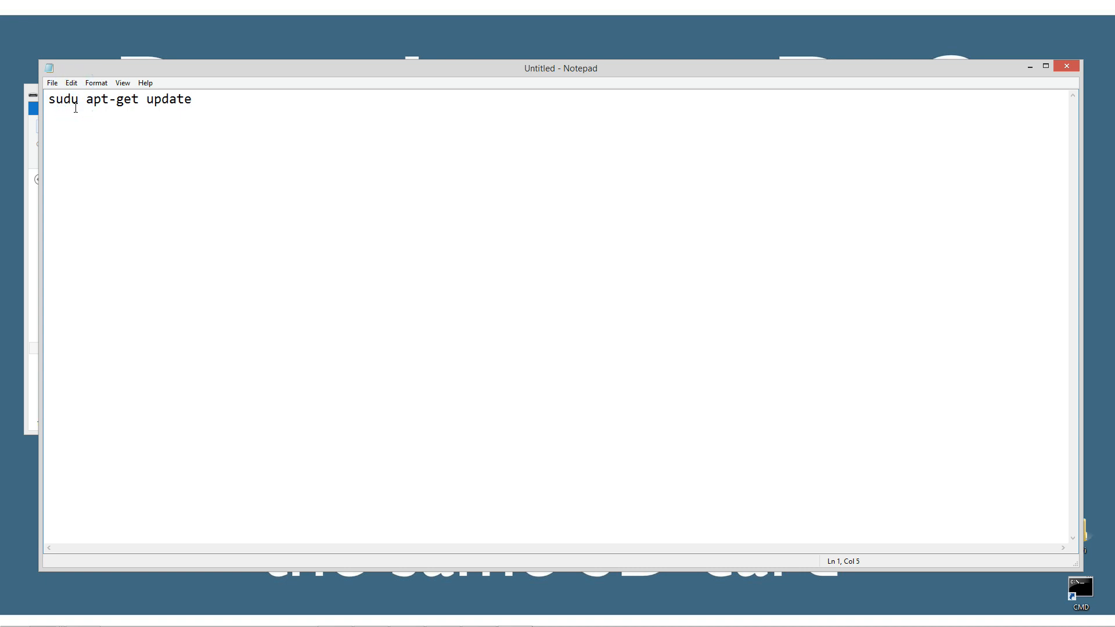
key("Backspace")
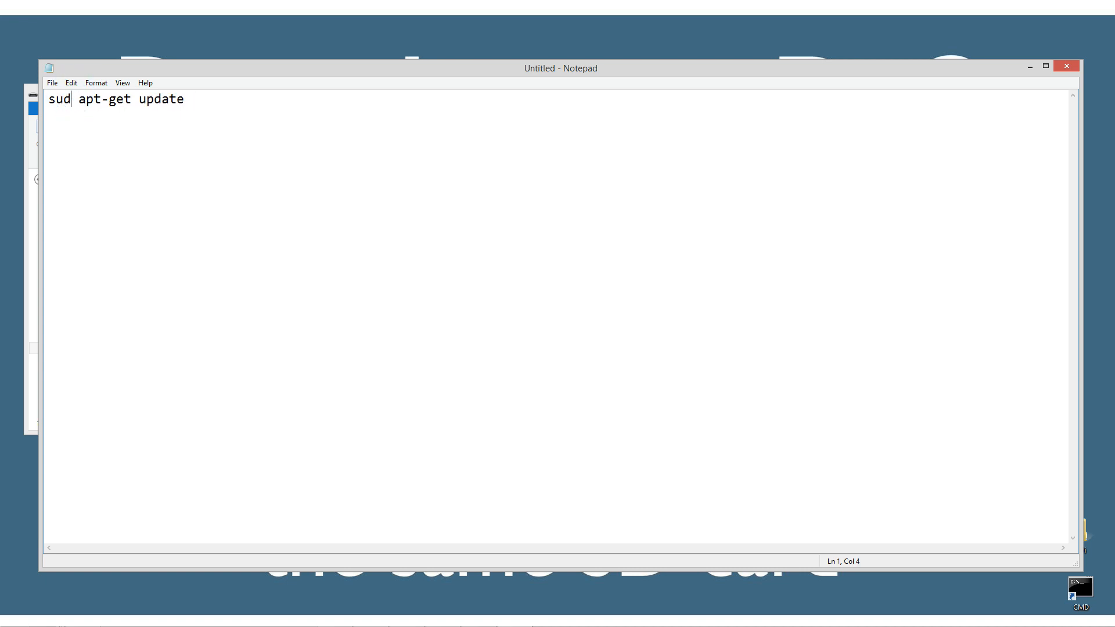
type("o")
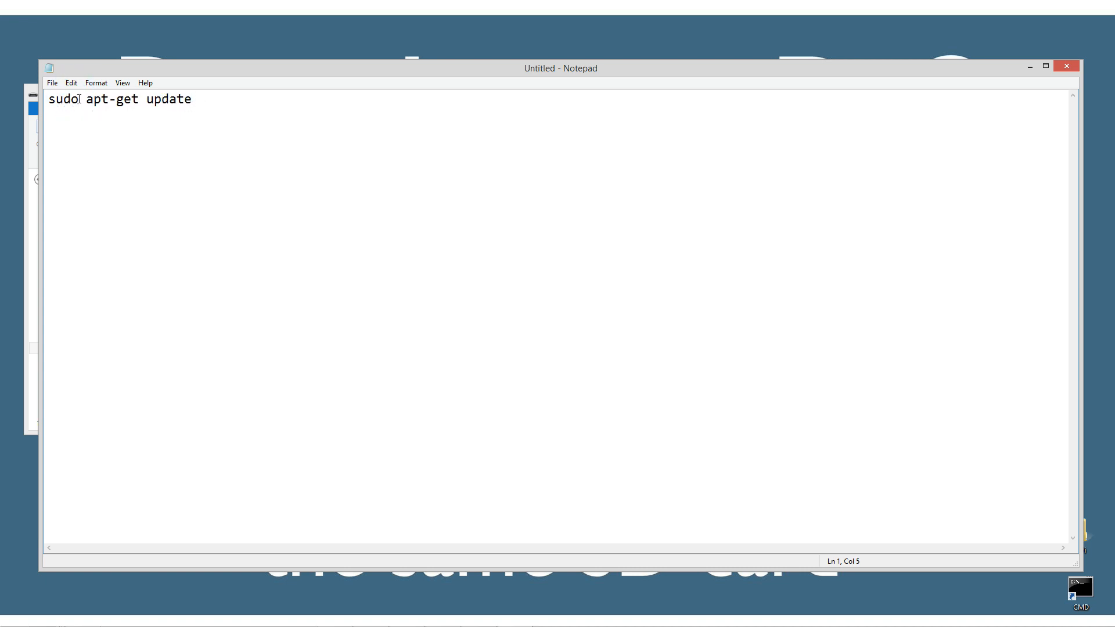
Reuse the typed words via editing actions to add the sudo apt-get upgrade line.
double_click(63, 98)
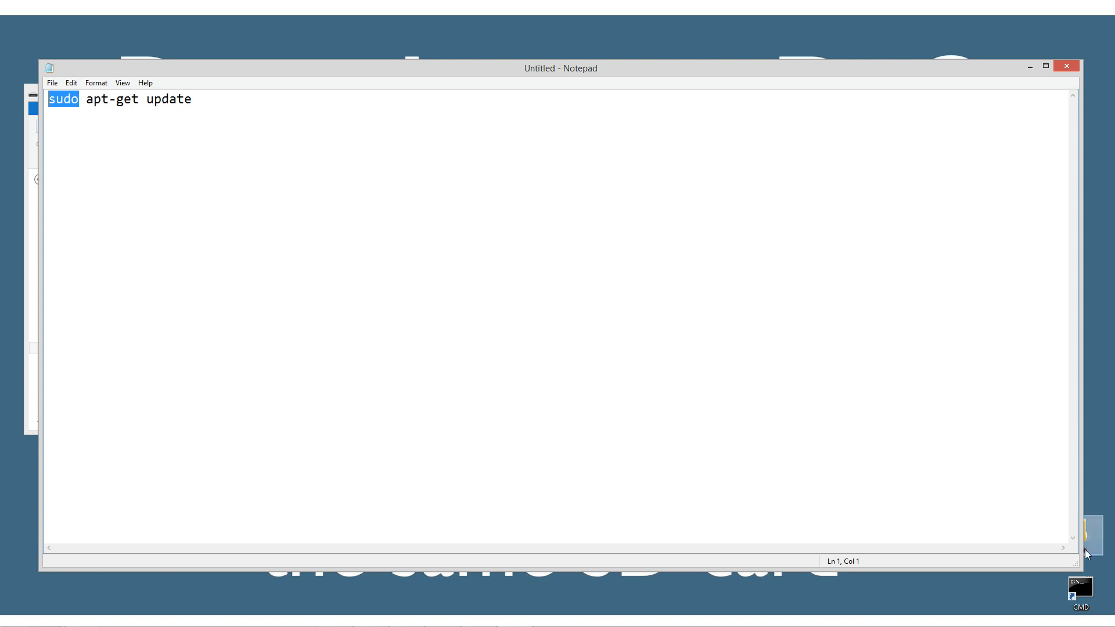
right_click(1081, 590)
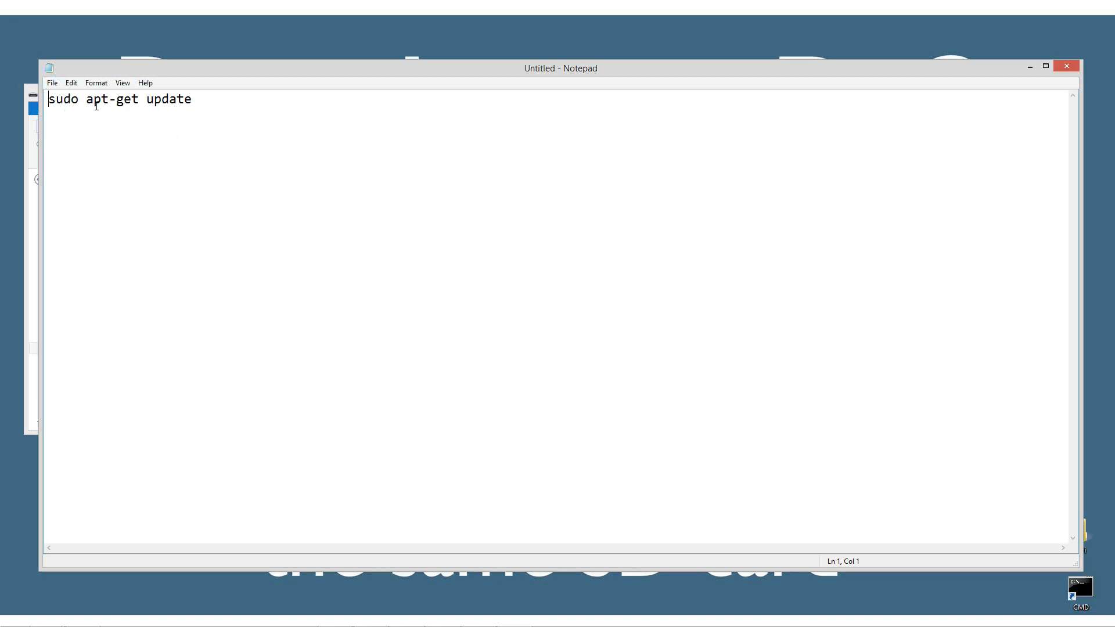
double_click(96, 99)
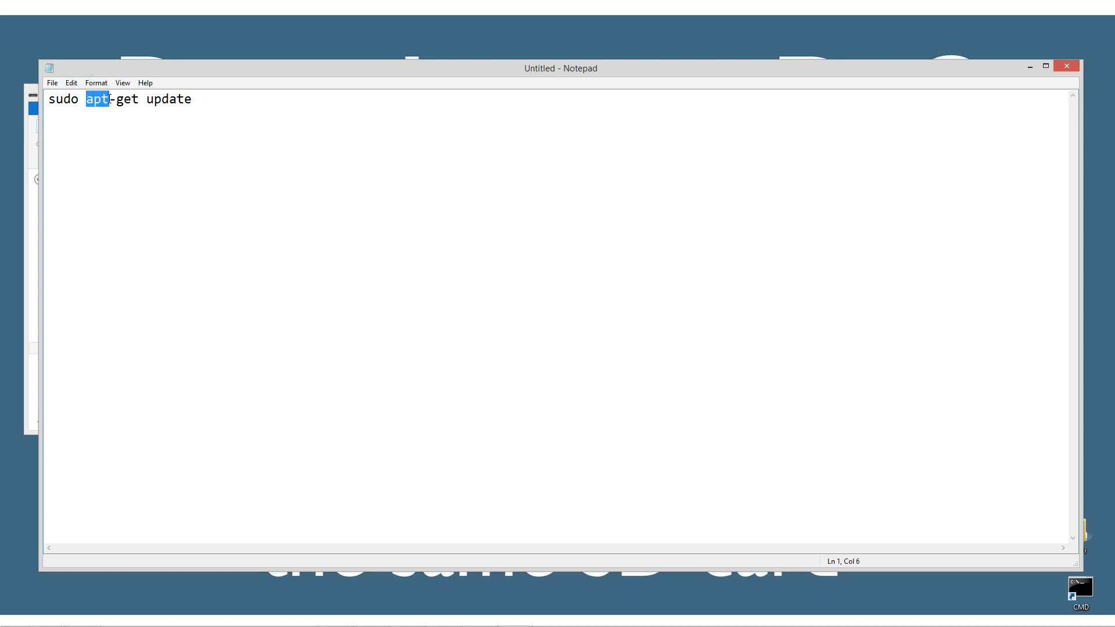
mouse_move(125, 114)
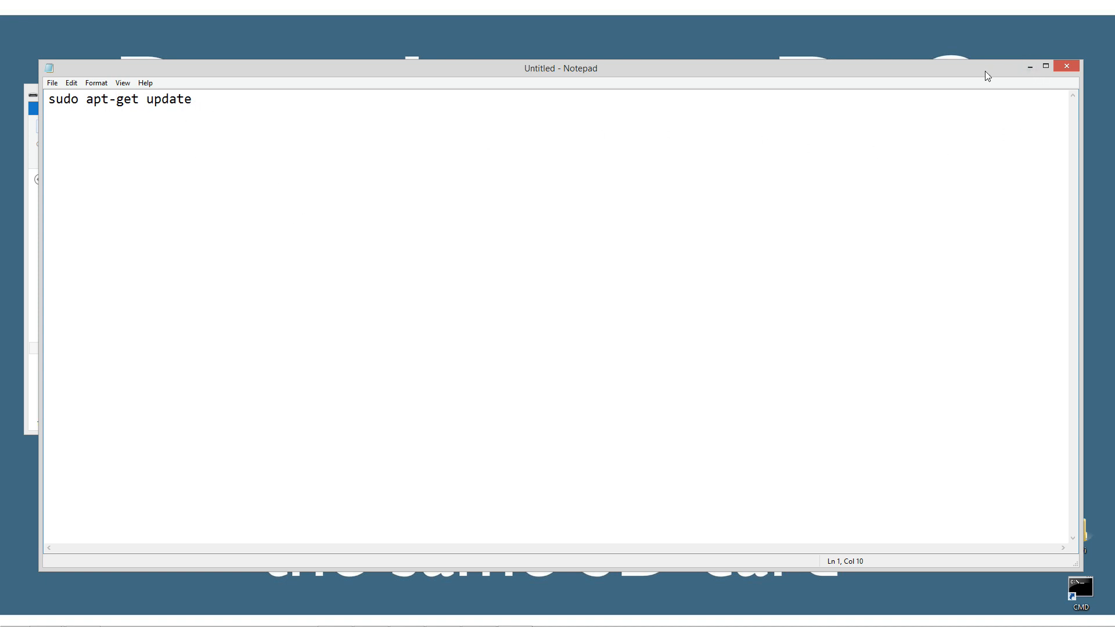
mouse_move(1008, 80)
type("sudo apt-get upgrad")
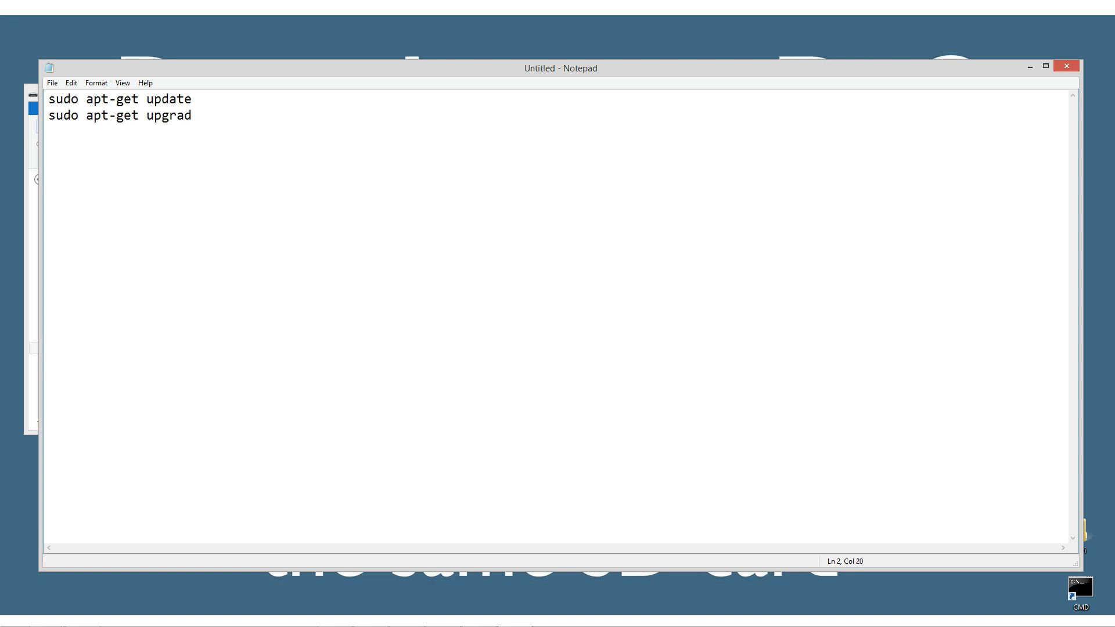
type("e")
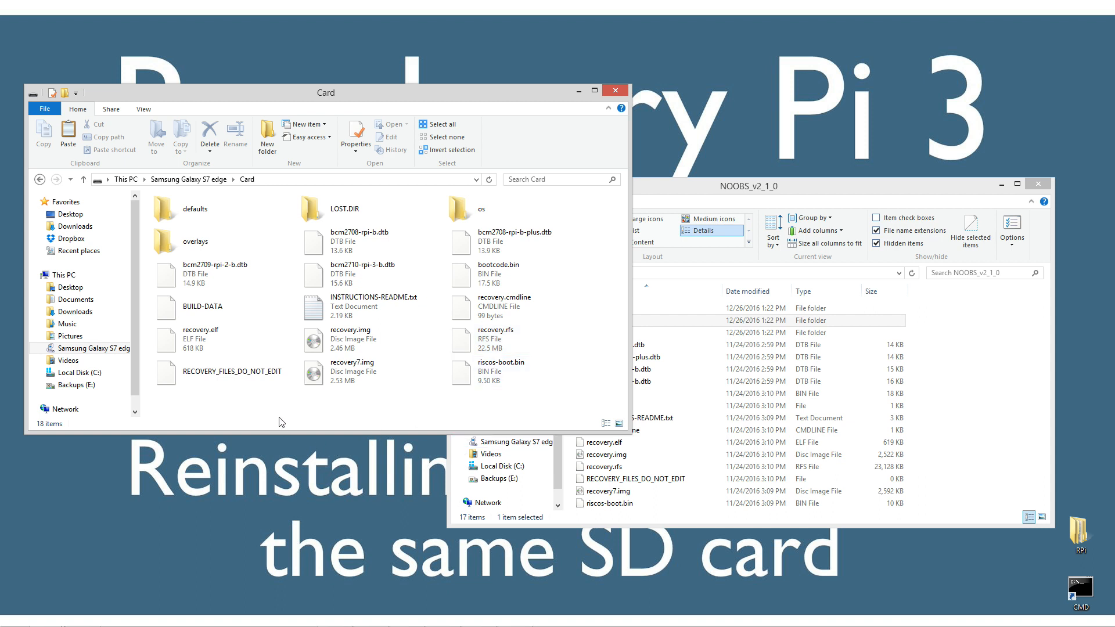
Close the Card and NOOBS folder windows and the SD Formatter, leaving the desktop.
left_click(191, 178)
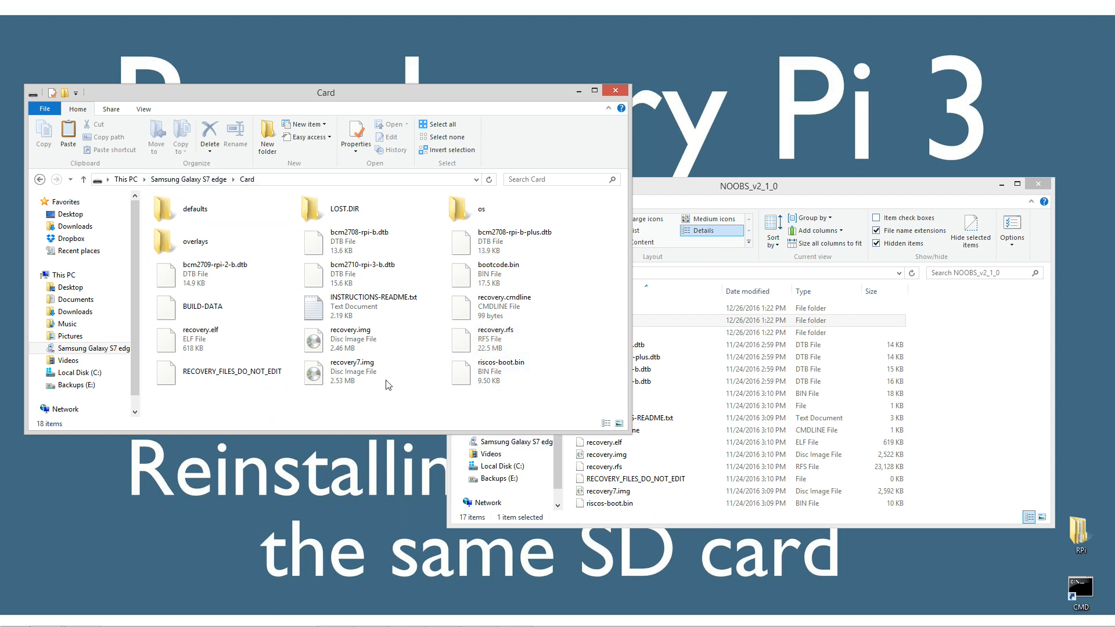
mouse_move(429, 418)
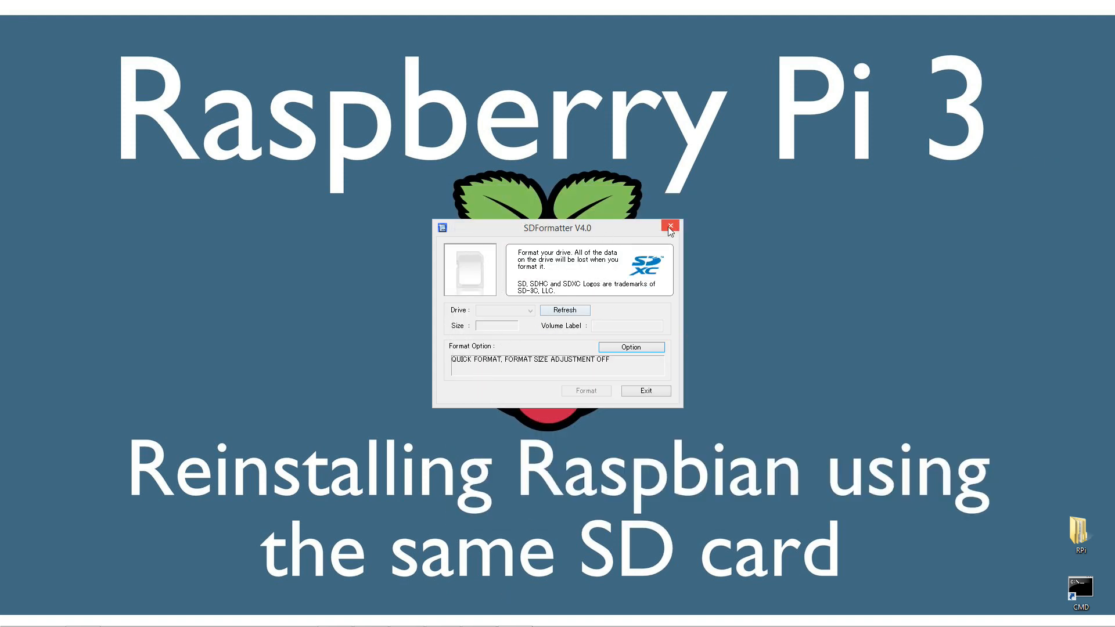
left_click(669, 227)
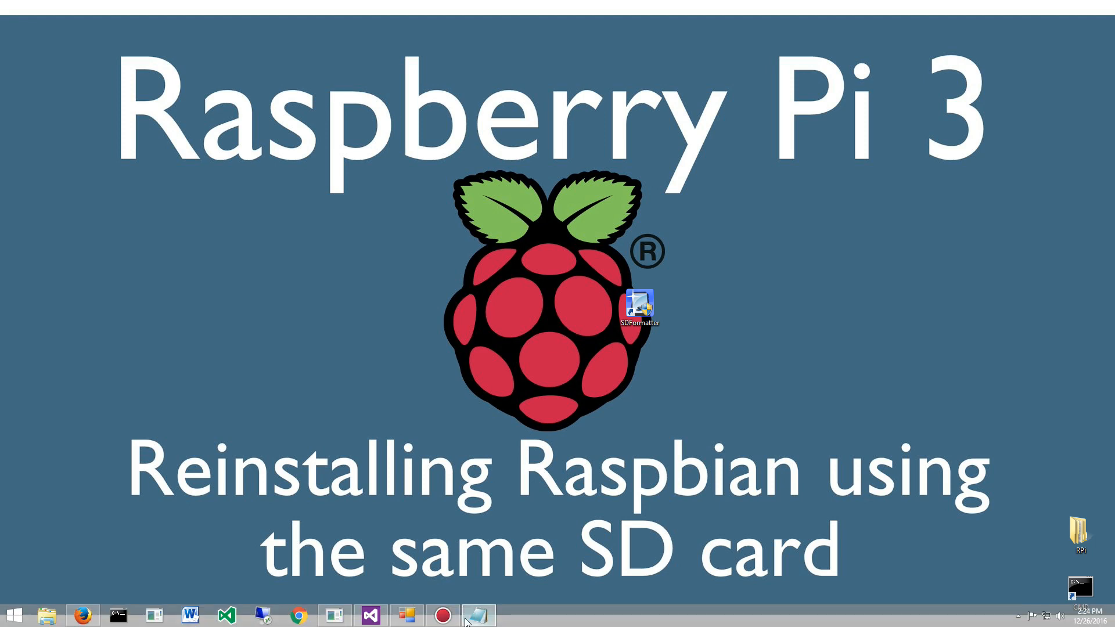
Bring up the Raspberry Pi 3 Model B camera viewer showing the NOOBS installer.
left_click(478, 615)
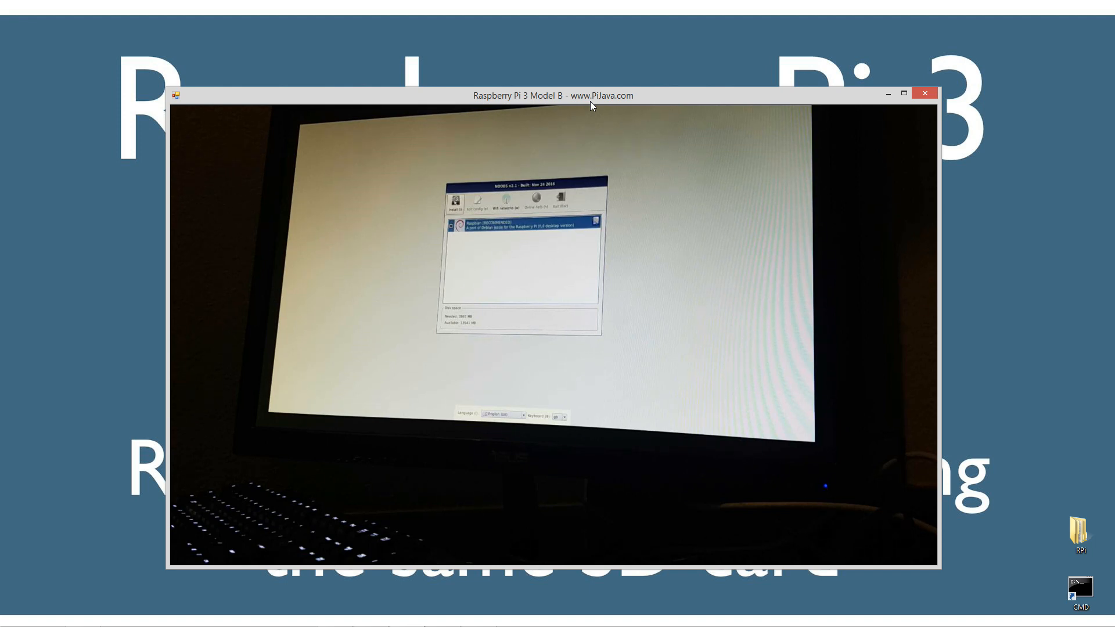
Install Raspbian from NOOBS, confirming the overwrite warning, until it reports success.
left_click(455, 201)
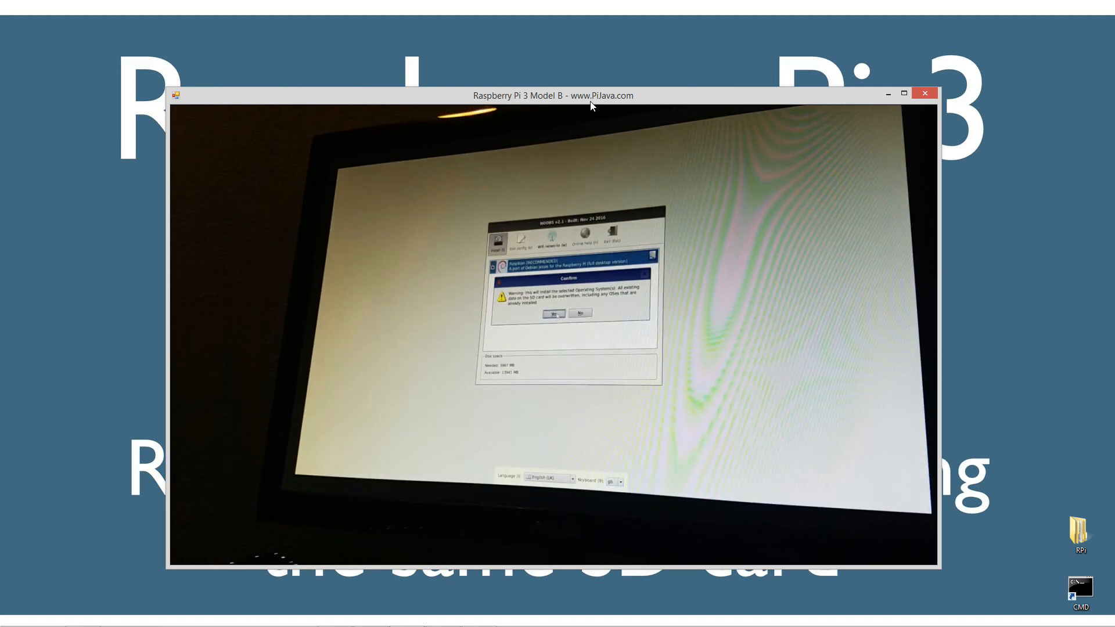
left_click(553, 313)
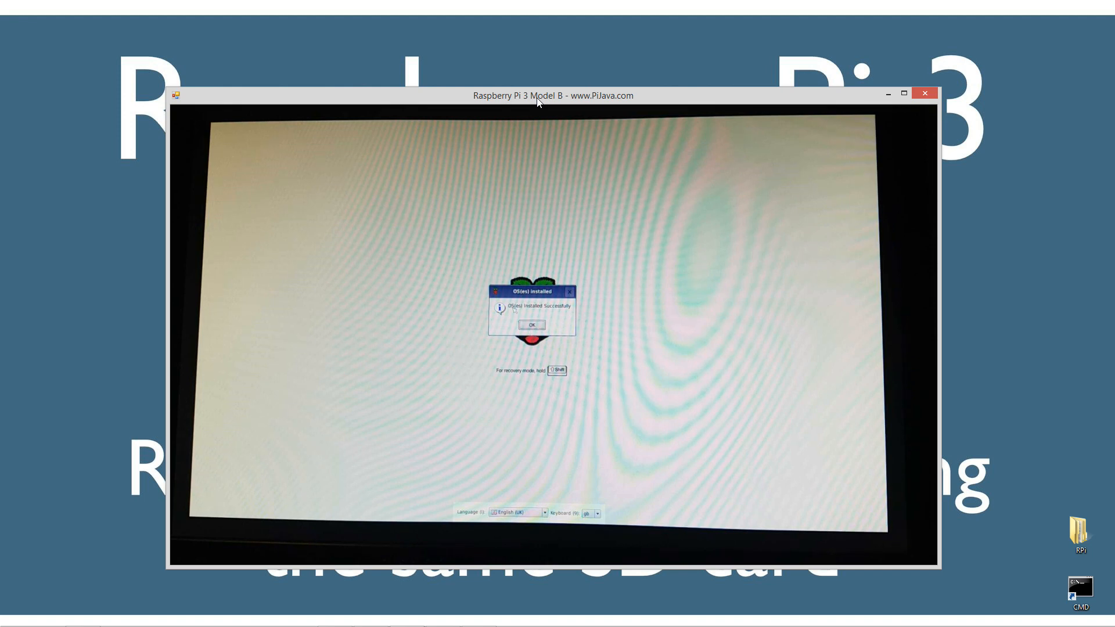
Acknowledge the OS installed dialog and let the Pi boot to the Raspbian desktop.
left_click(531, 324)
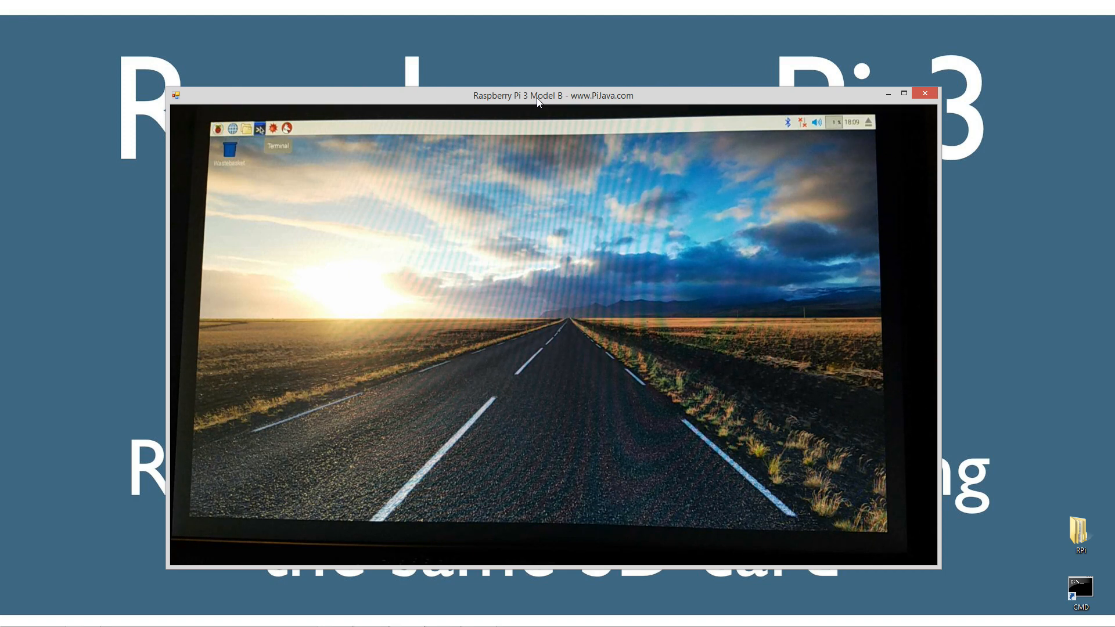
Open and close the File Manager, then bring up a terminal at the pi@raspberrypi prompt.
left_click(218, 128)
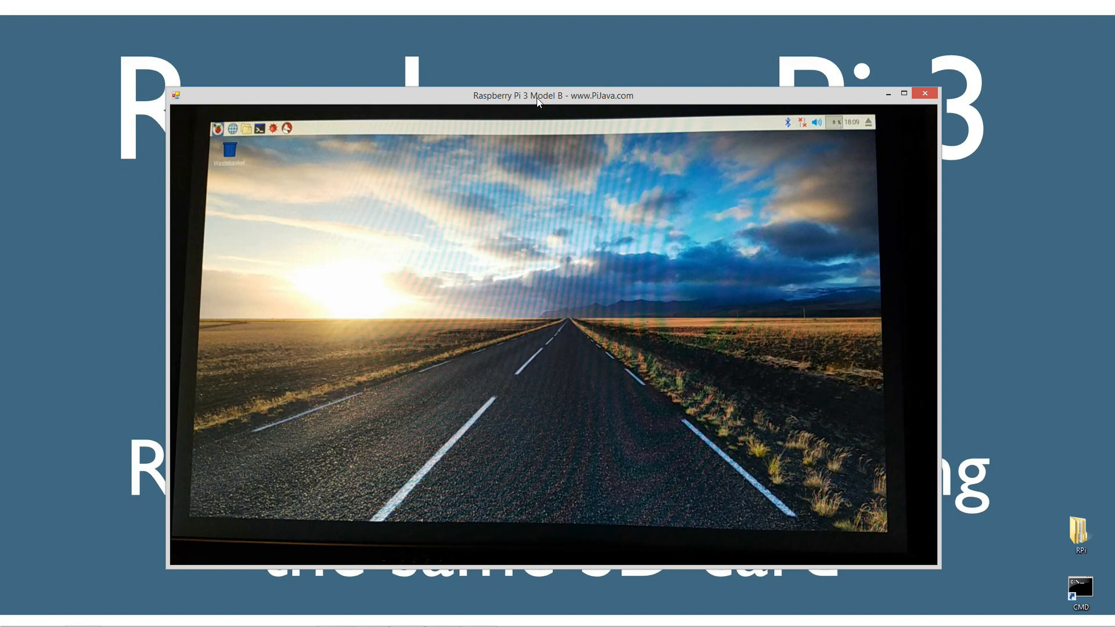
left_click(258, 128)
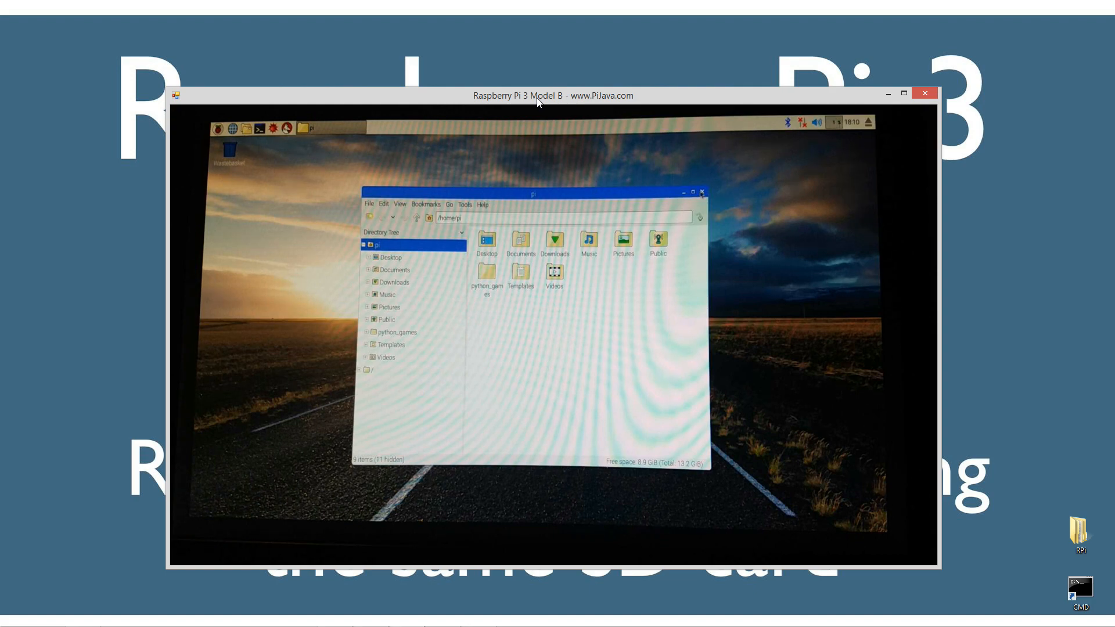
left_click(702, 192)
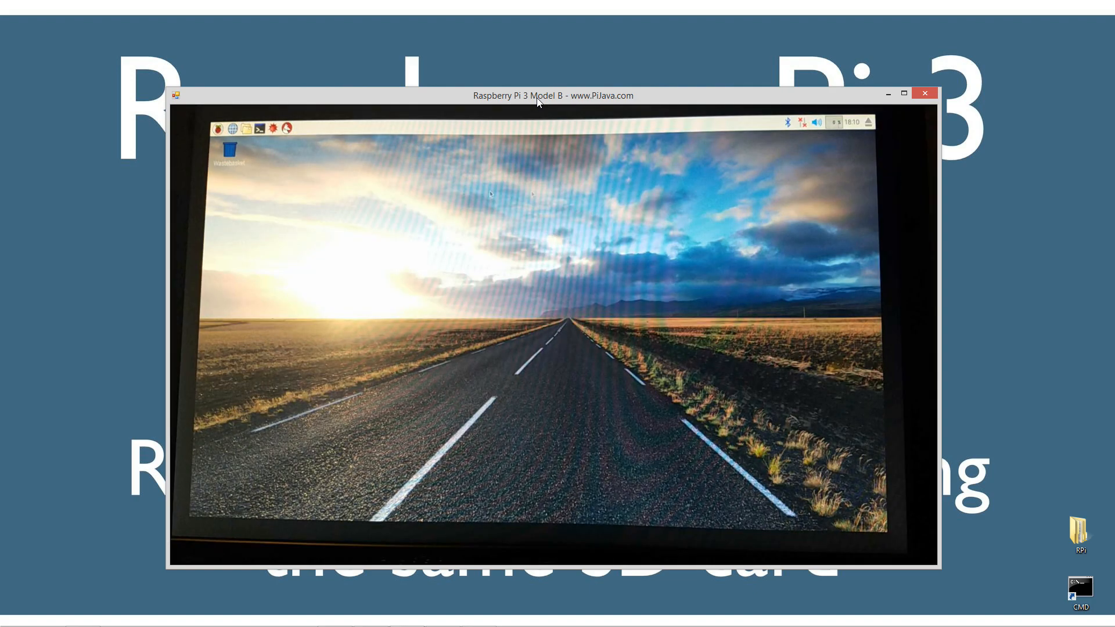
left_click(259, 127)
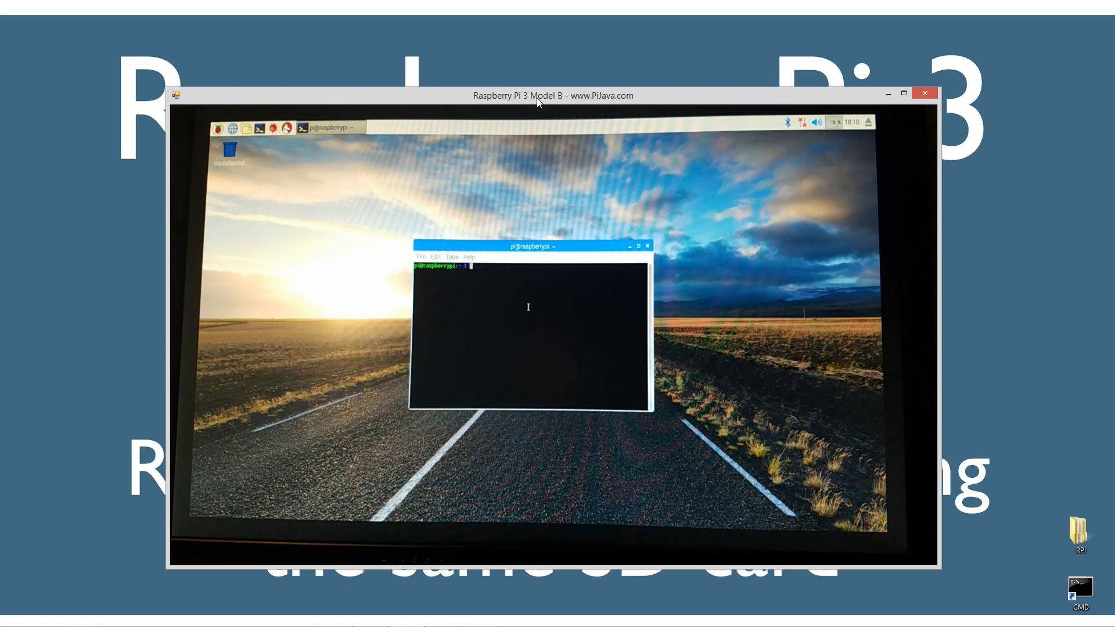
Run sudo apt-get update in the Pi's terminal.
type("sudo apt-get u")
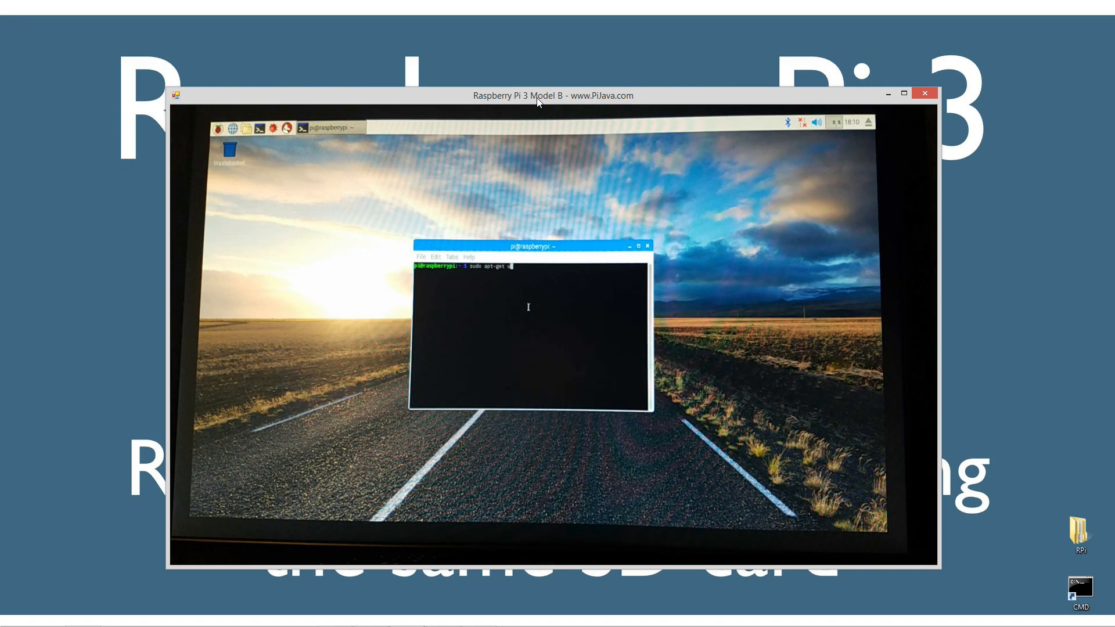
type("pdate")
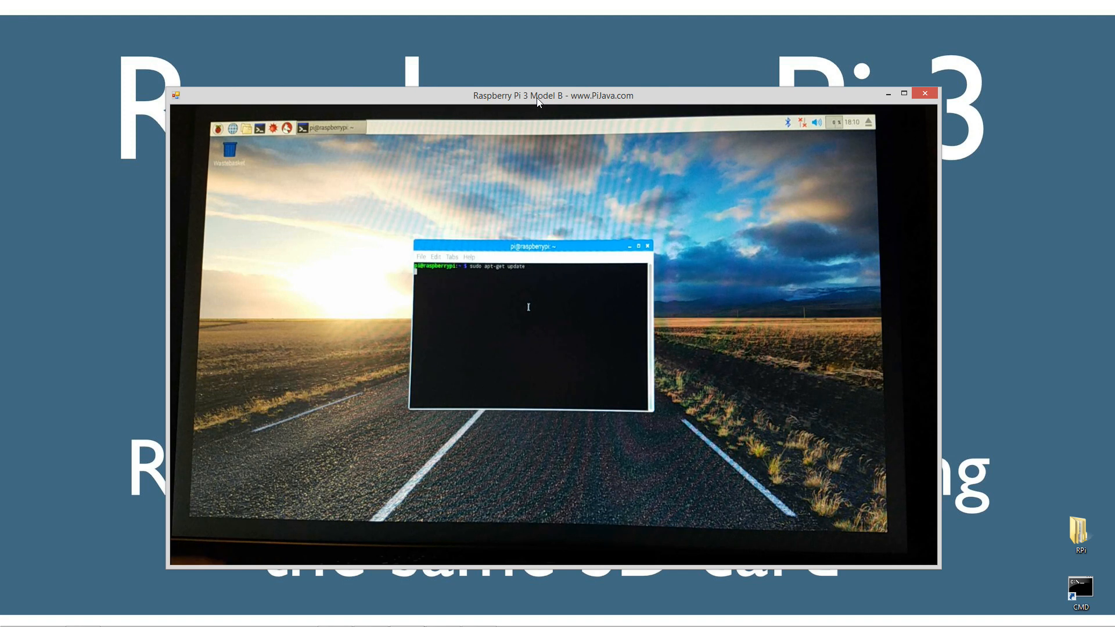